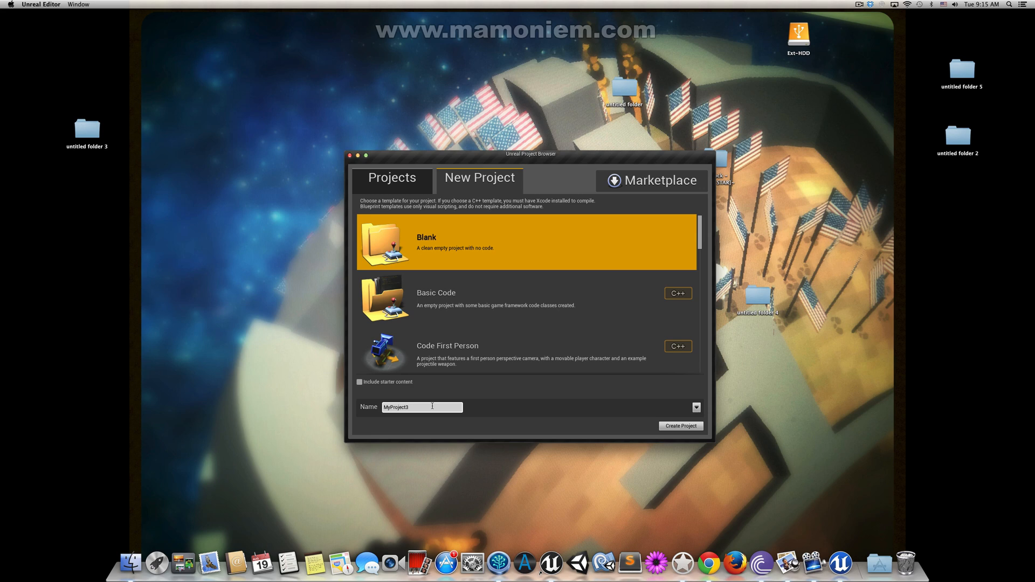
Step: Create MyProject6 from the Blank template and quit the Unreal Engine Launcher
double_click(396, 406)
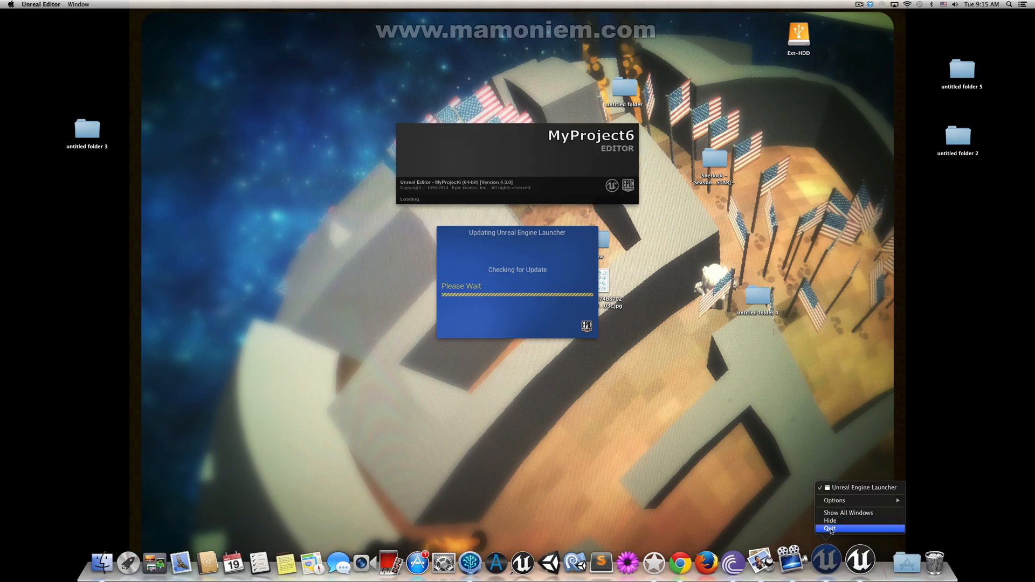
click(830, 528)
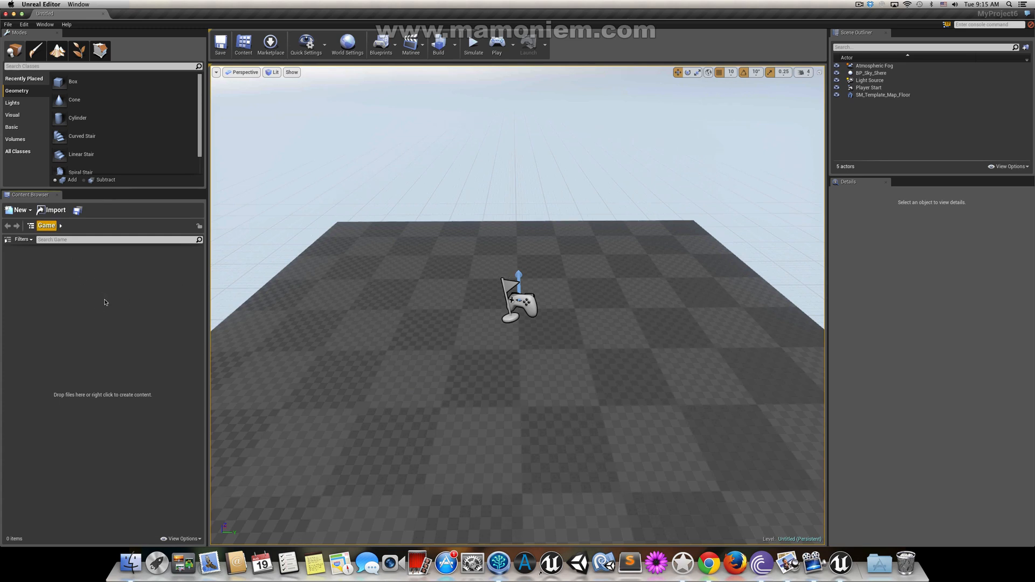
Step: Create an Actor-based Blueprint named 'something' in the Game folder
right_click(103, 302)
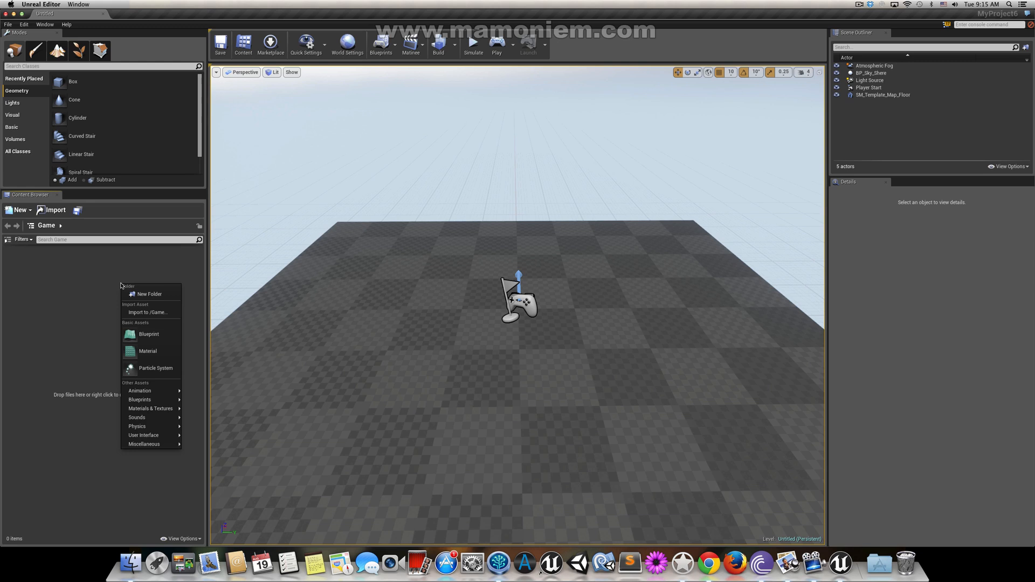
click(85, 277)
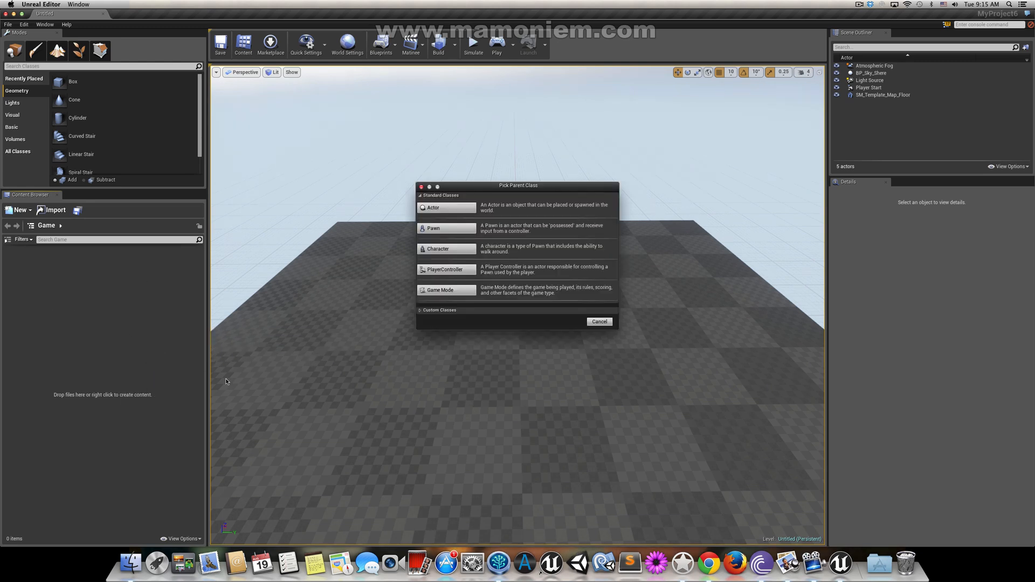
click(433, 207)
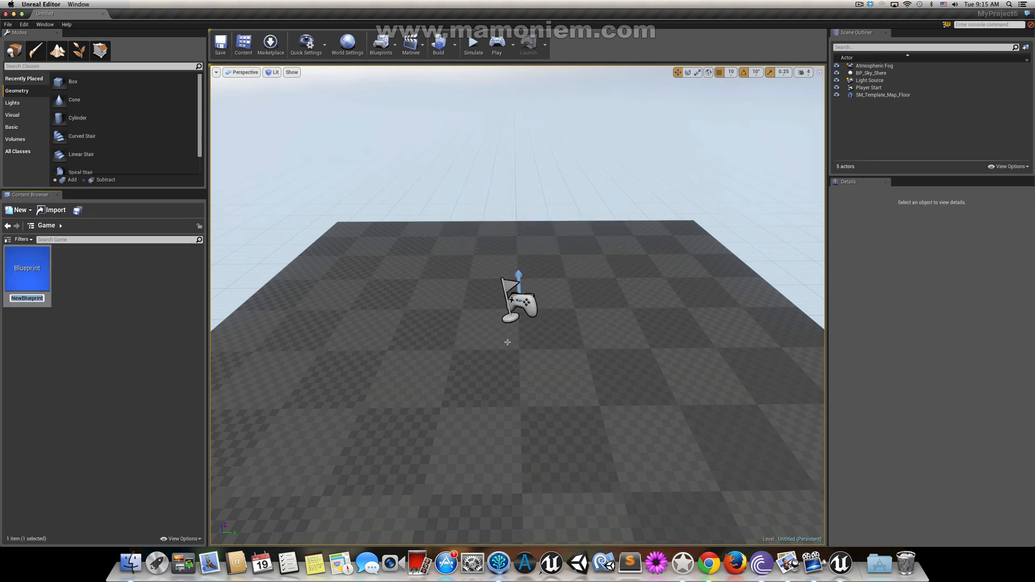
mouse_move(155, 327)
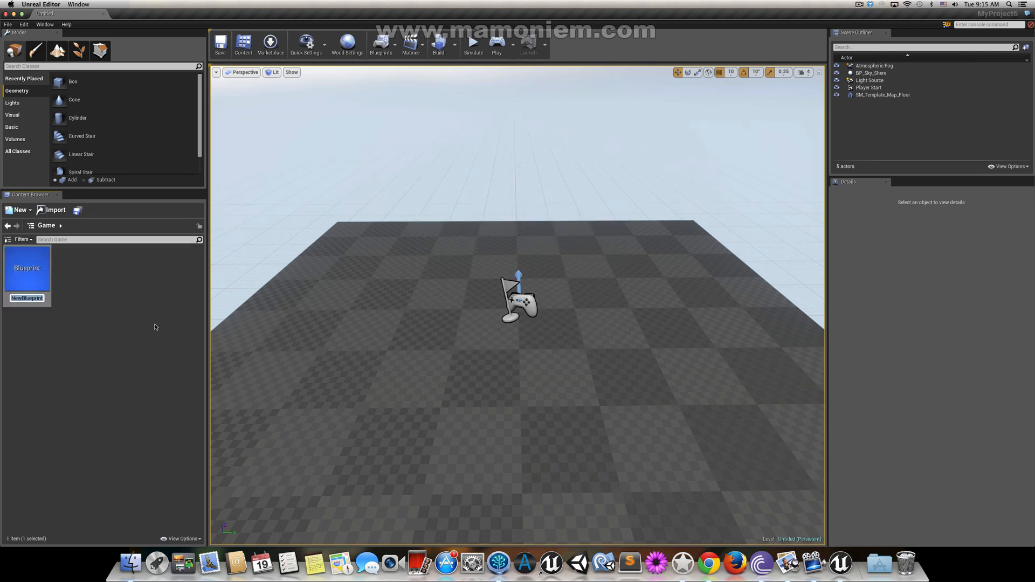
text(something)
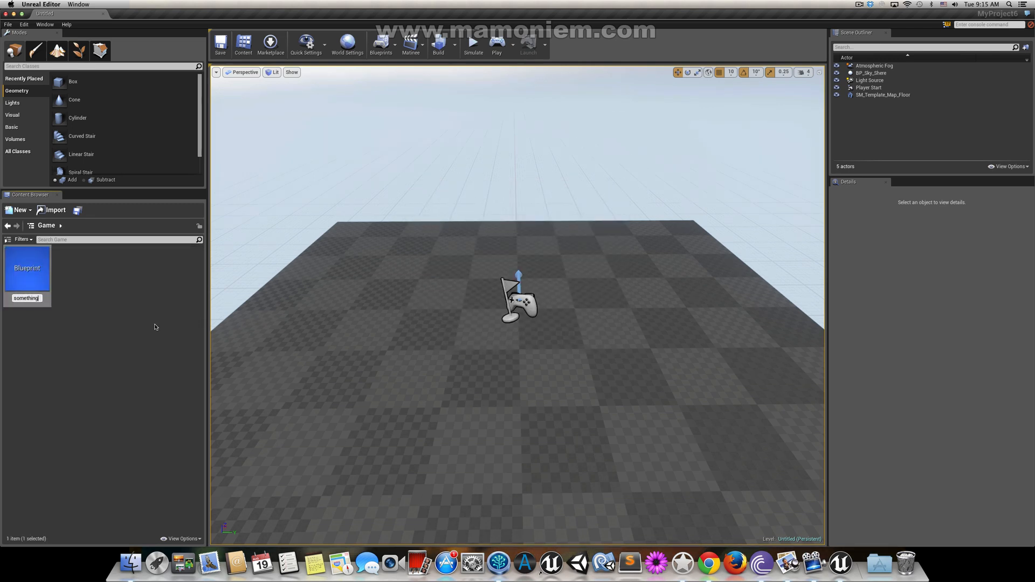
click(27, 267)
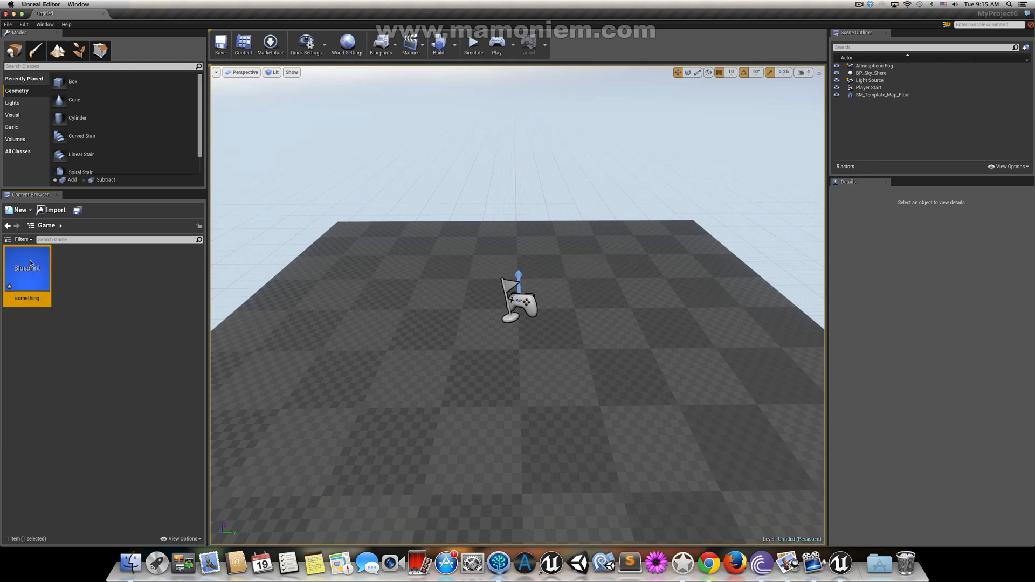
Step: Open the 'something' Blueprint's event graph and add an Event Begin Play node
double_click(27, 270)
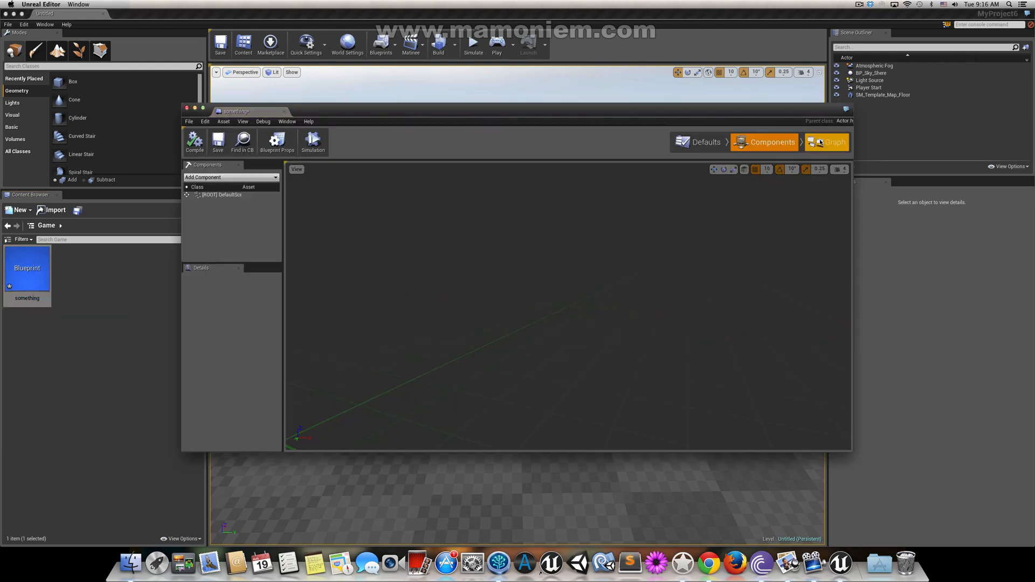
click(826, 142)
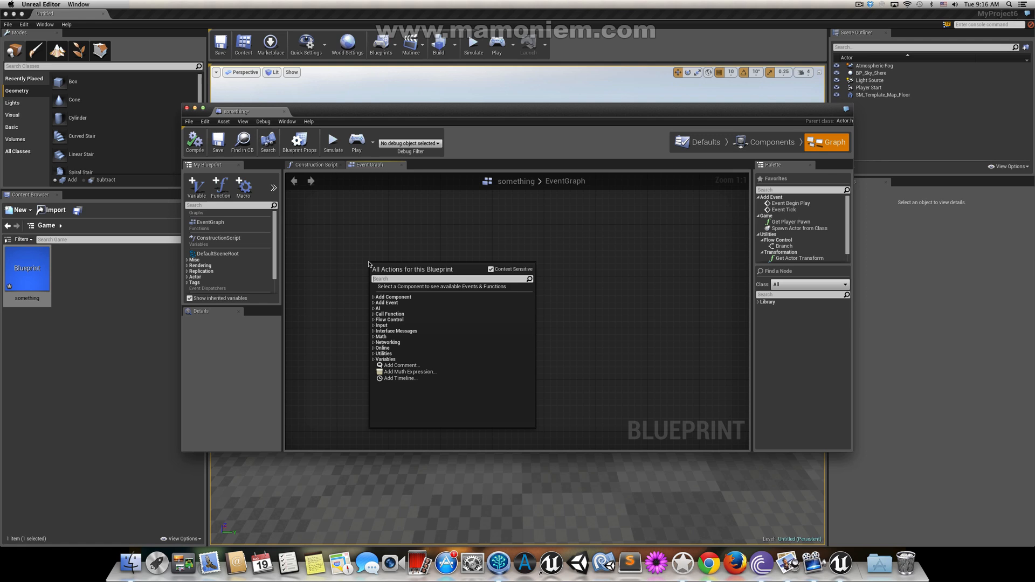
text(start)
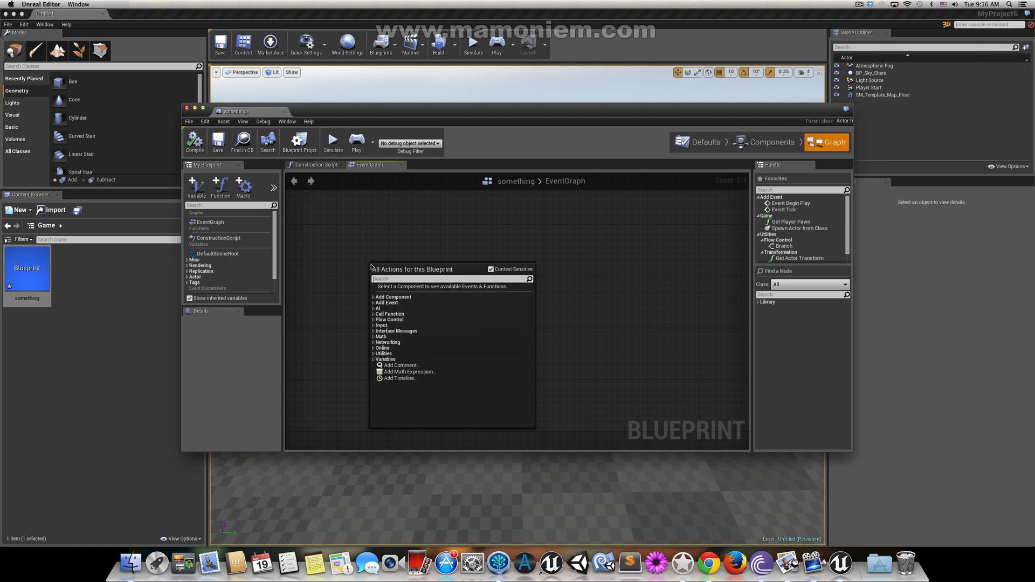
text(begi)
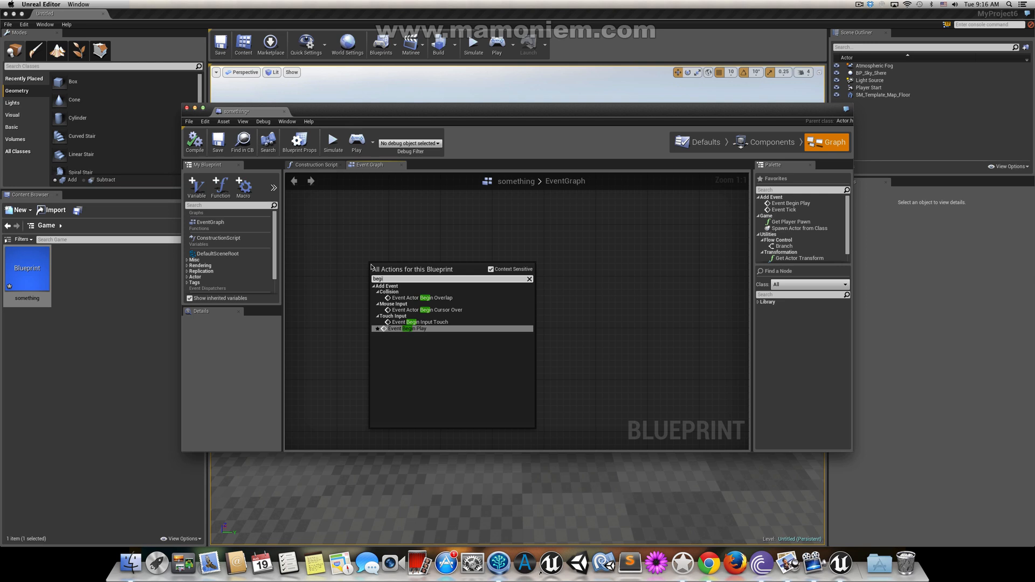
click(406, 329)
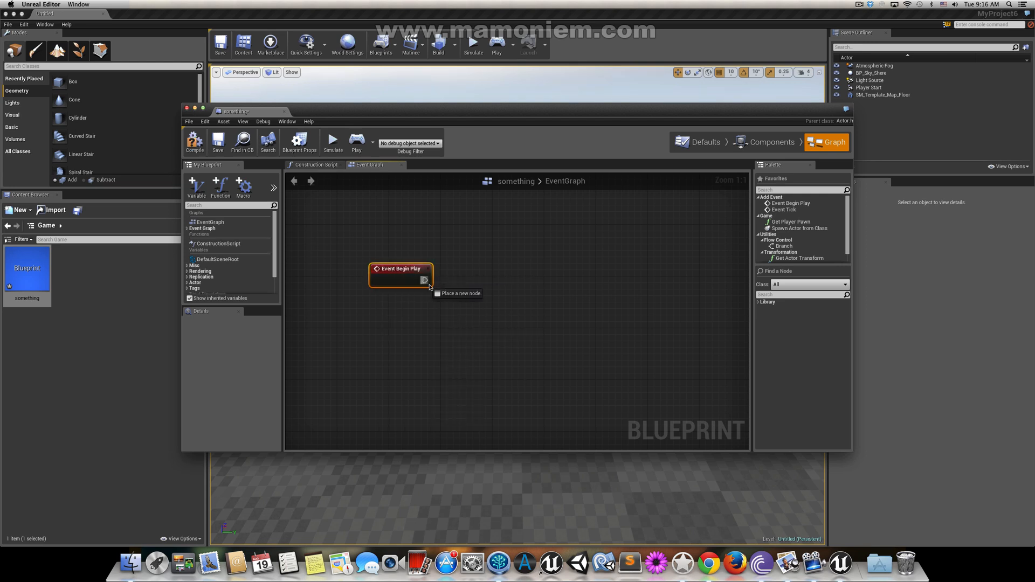
Step: Chain Get Platform Name after Begin Play, feed it into Print String, and compile
drag(425, 279, 551, 276)
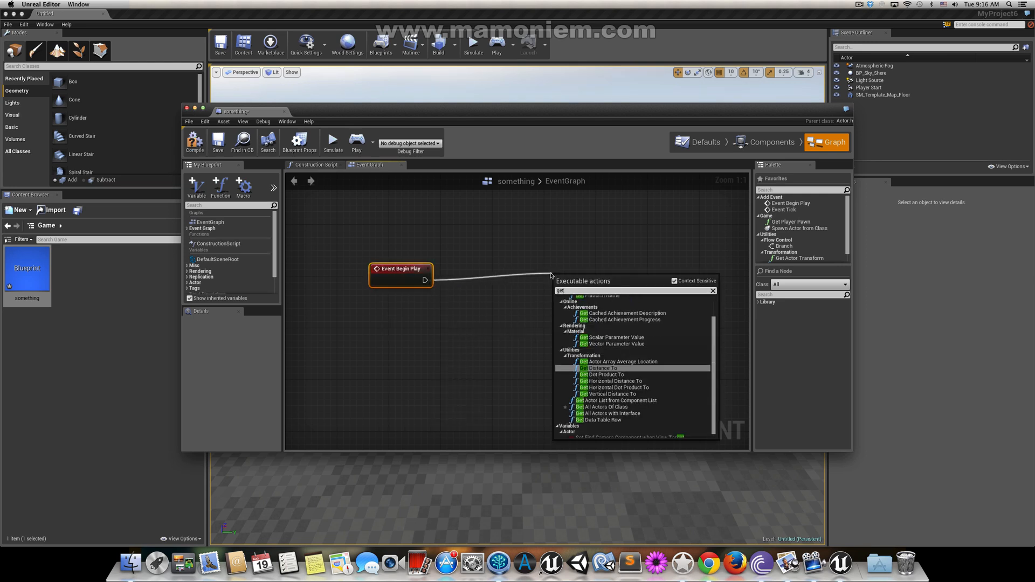
click(598, 295)
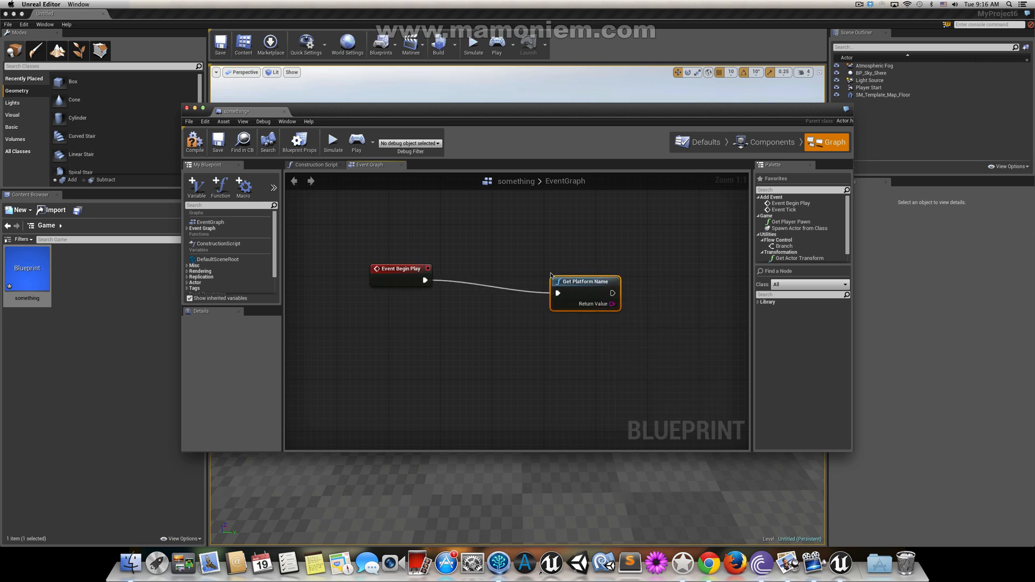
drag(584, 280, 500, 229)
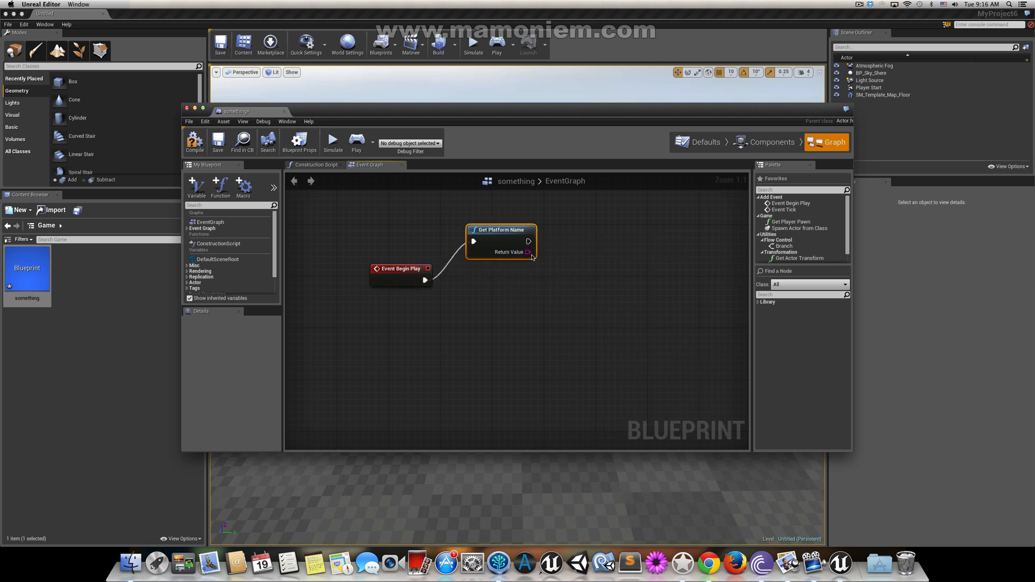
drag(529, 252, 583, 292)
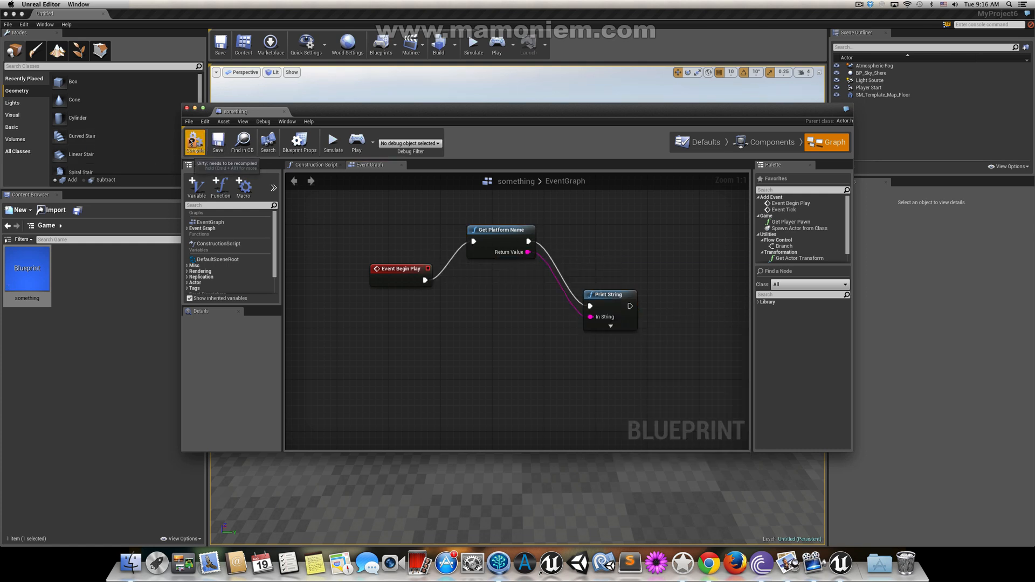
click(194, 140)
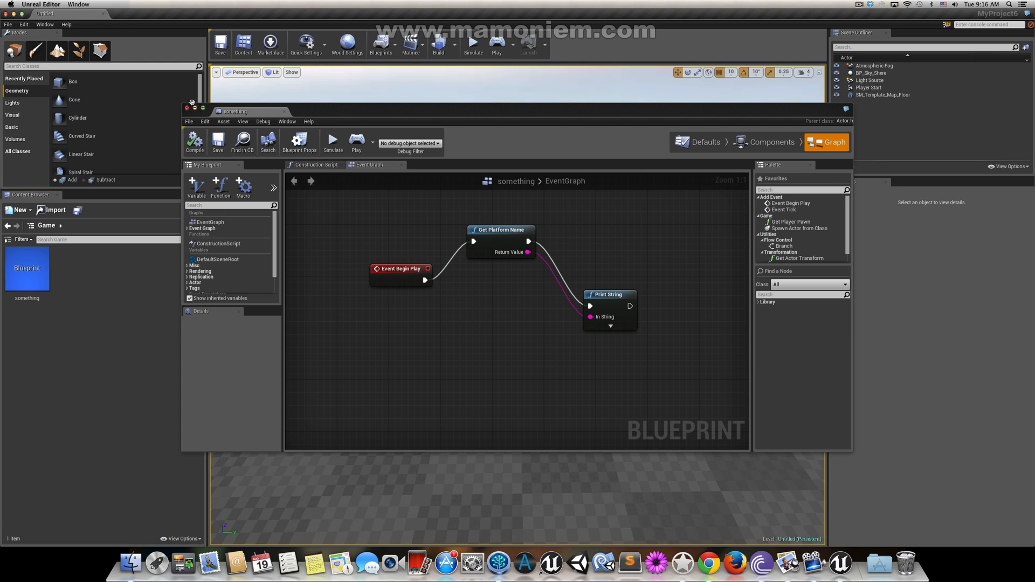
Step: Place the 'something' actor in the level, play to print Mac, then stop
click(191, 107)
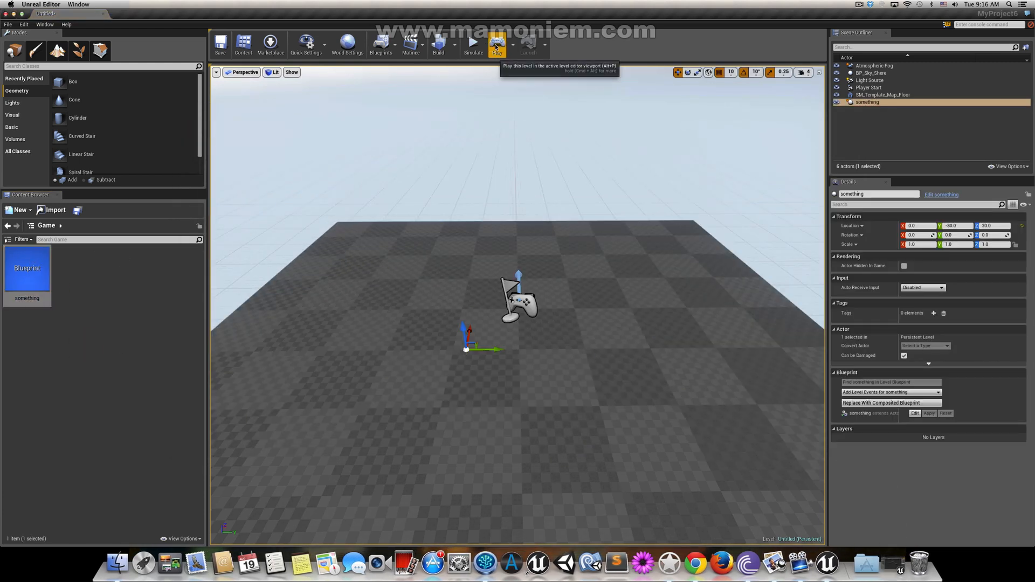
click(496, 44)
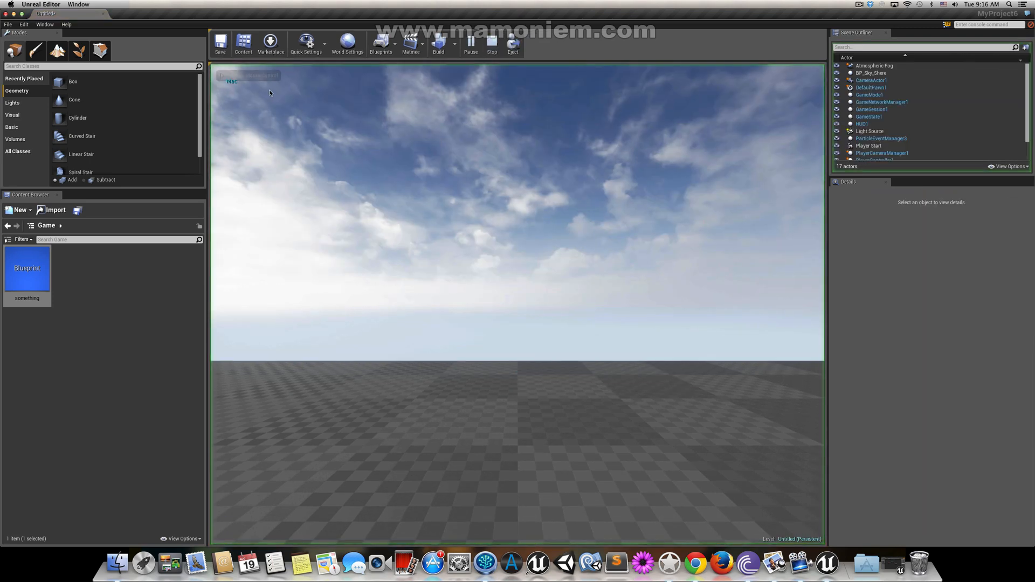
click(471, 43)
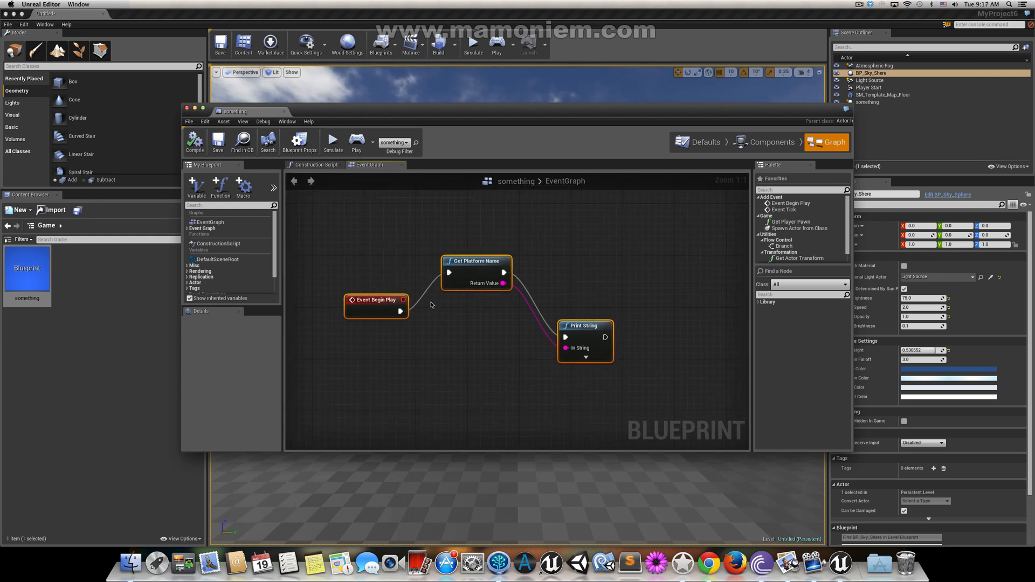
mouse_move(603, 294)
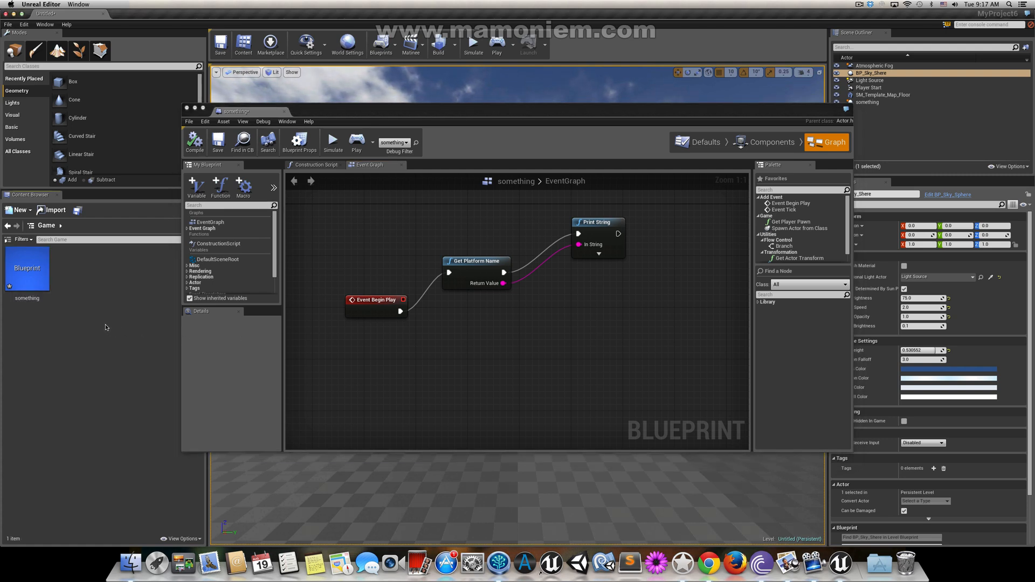
Step: From the Game folder's context menu, open the Blueprints submenu listing Enumeration
right_click(105, 326)
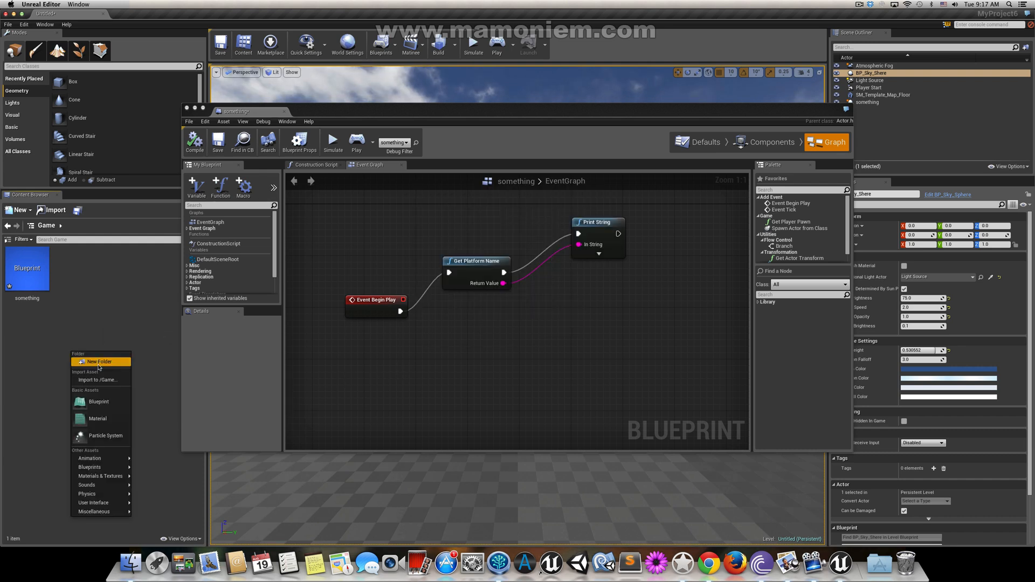
mouse_move(89, 458)
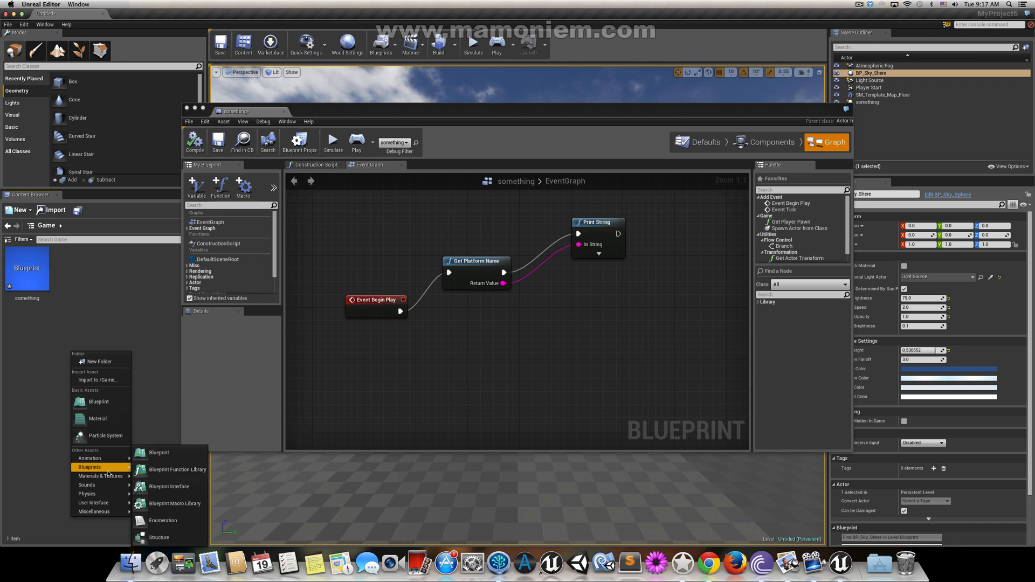
click(162, 520)
text(currentPlatform)
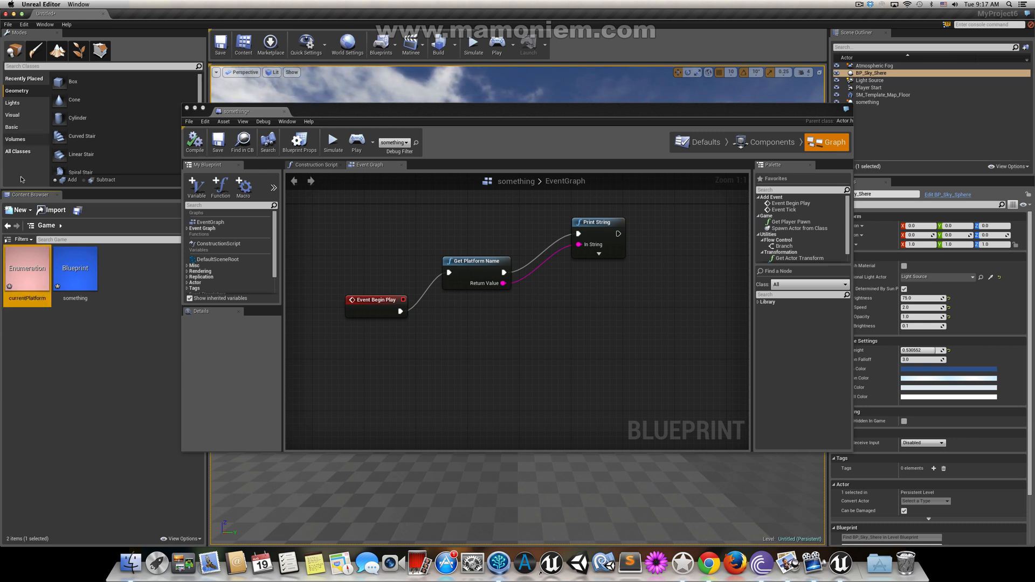
Step: Add four enumerators to currentPlatform: Windows, IOS, Mac and Android
double_click(27, 267)
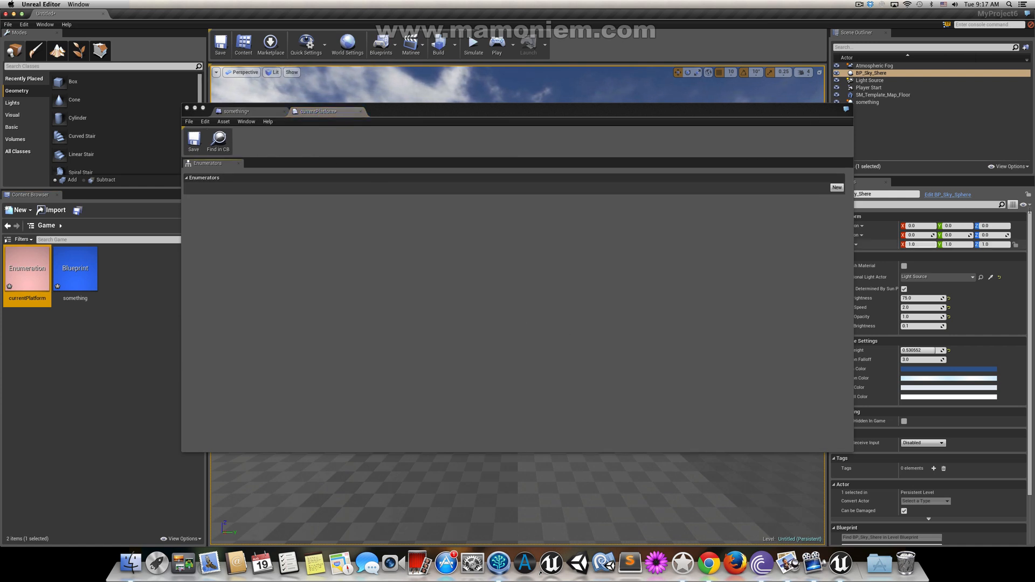
click(836, 188)
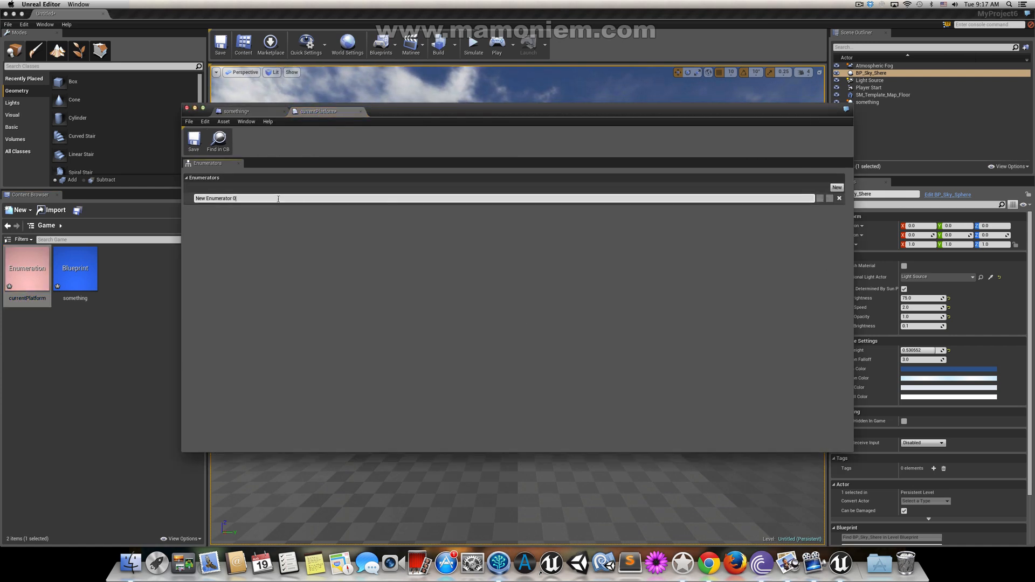
text(Windows)
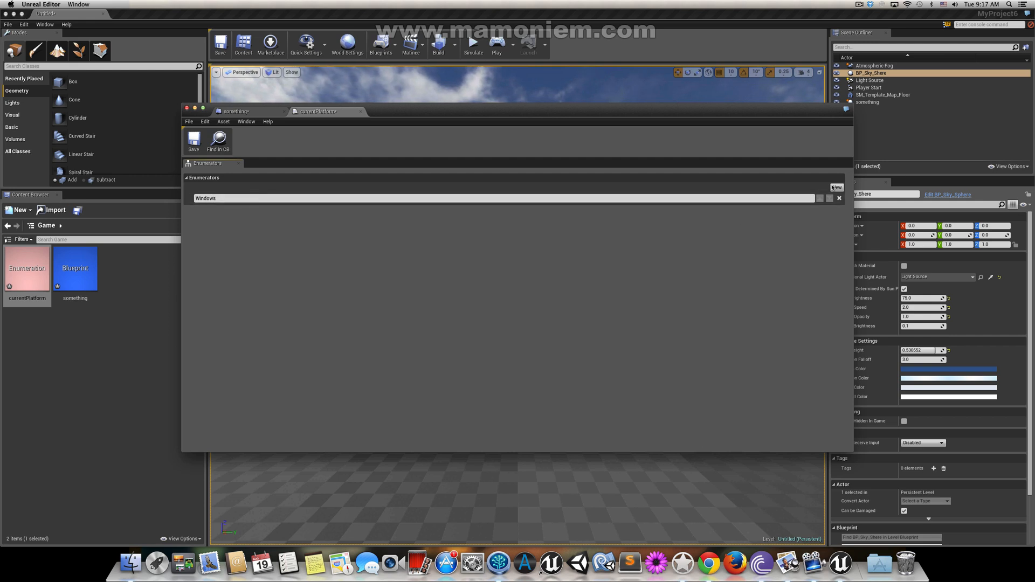
click(836, 188)
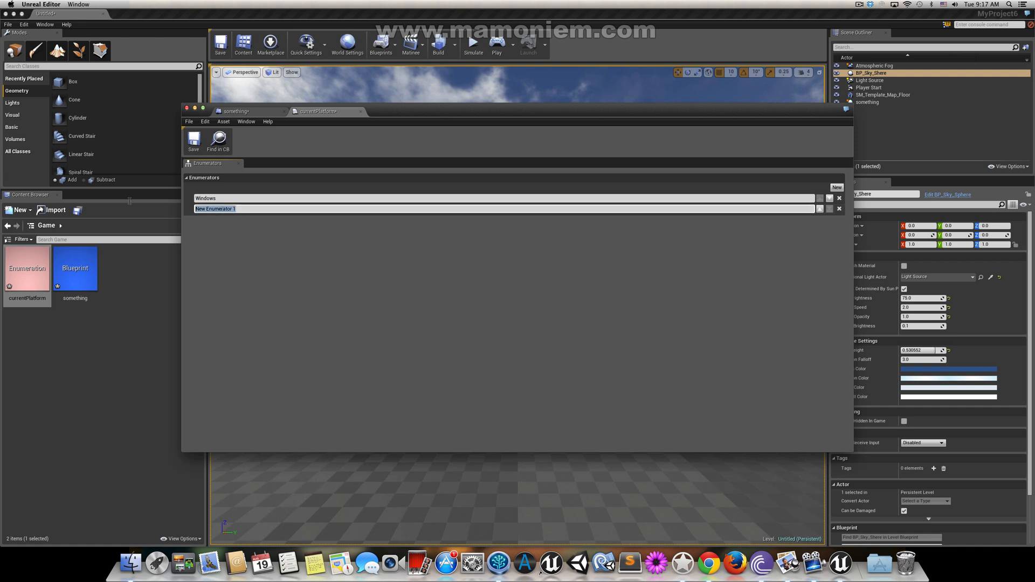
text(IOS)
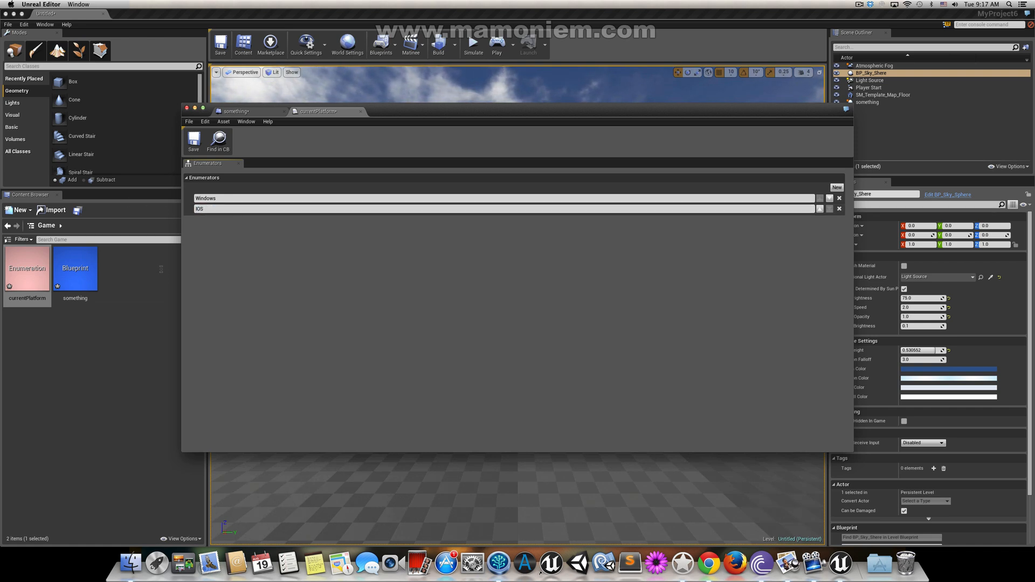
click(836, 187)
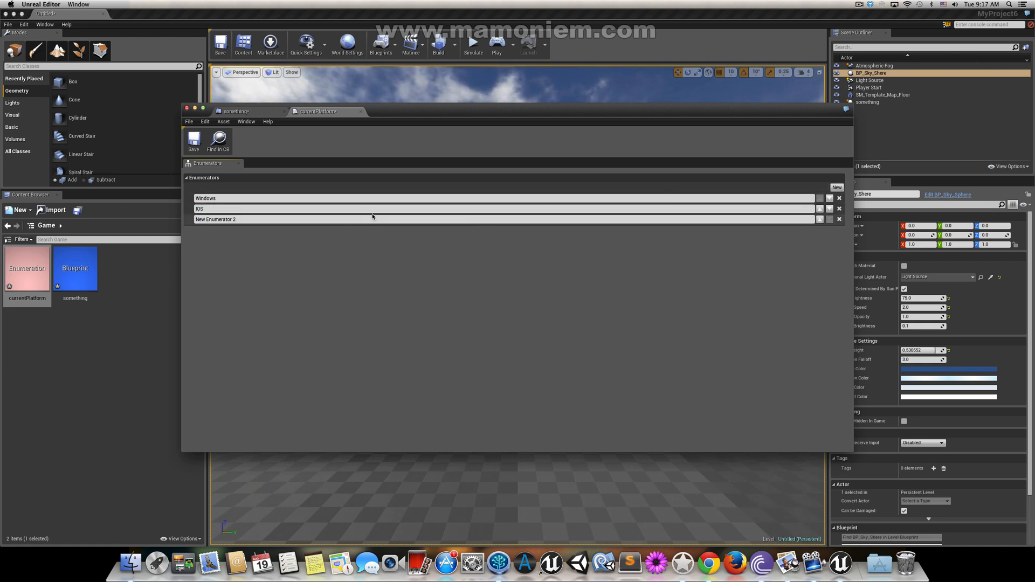
text(Ma)
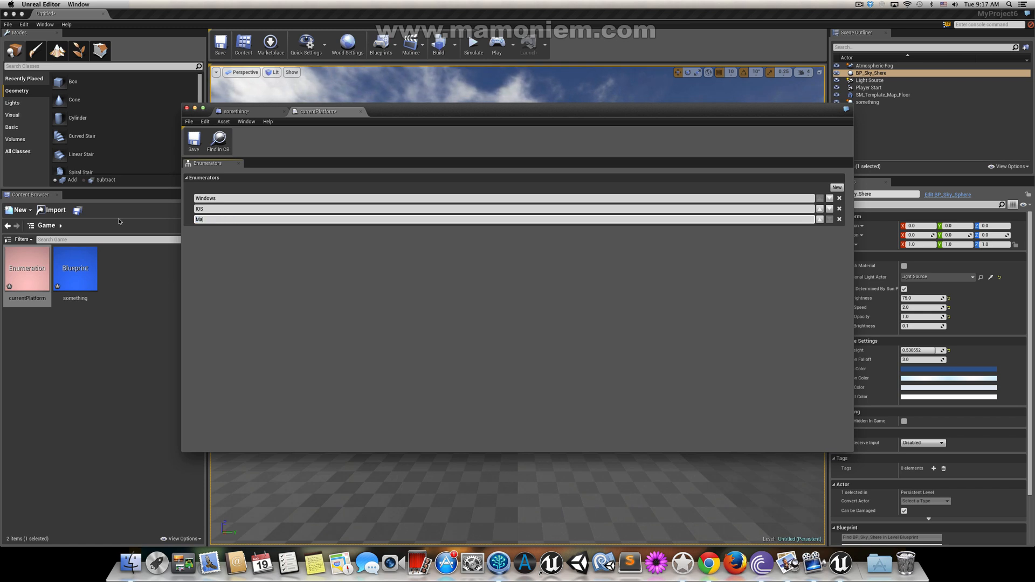
click(836, 188)
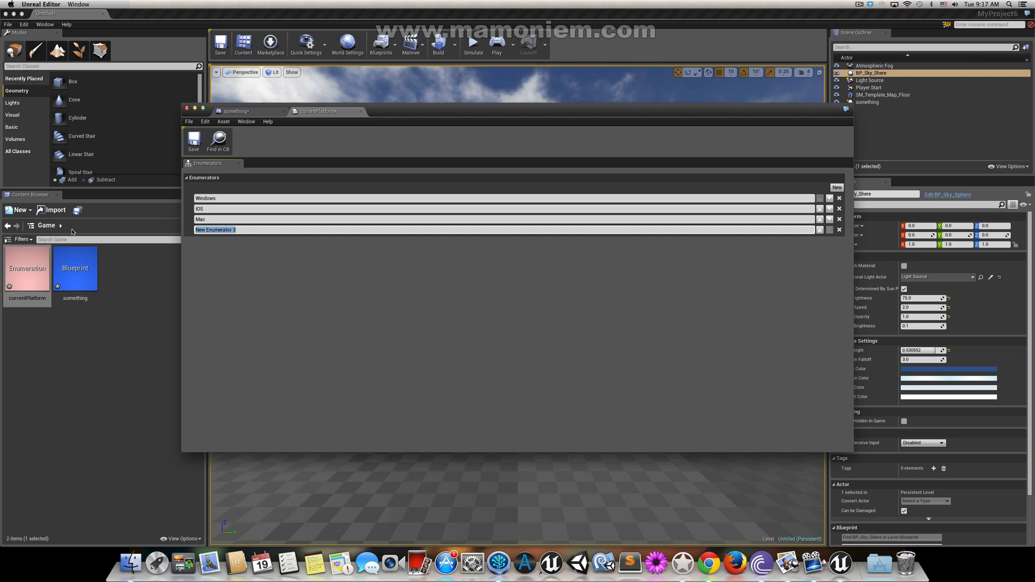
text(Andr)
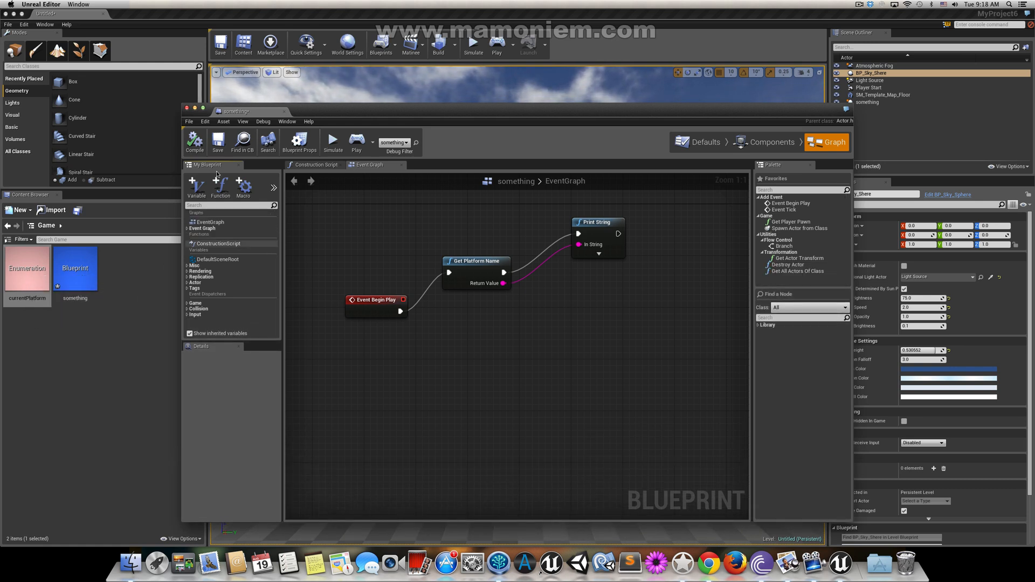
Step: Add variables myPlatforms of currentPlatform type and PFRM of string type
click(196, 188)
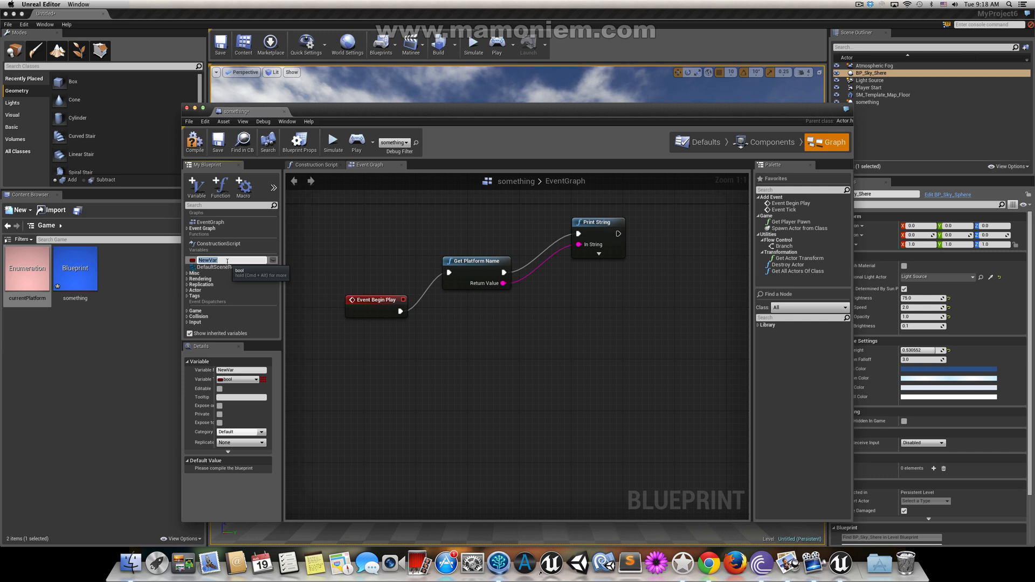
text(myPlatform)
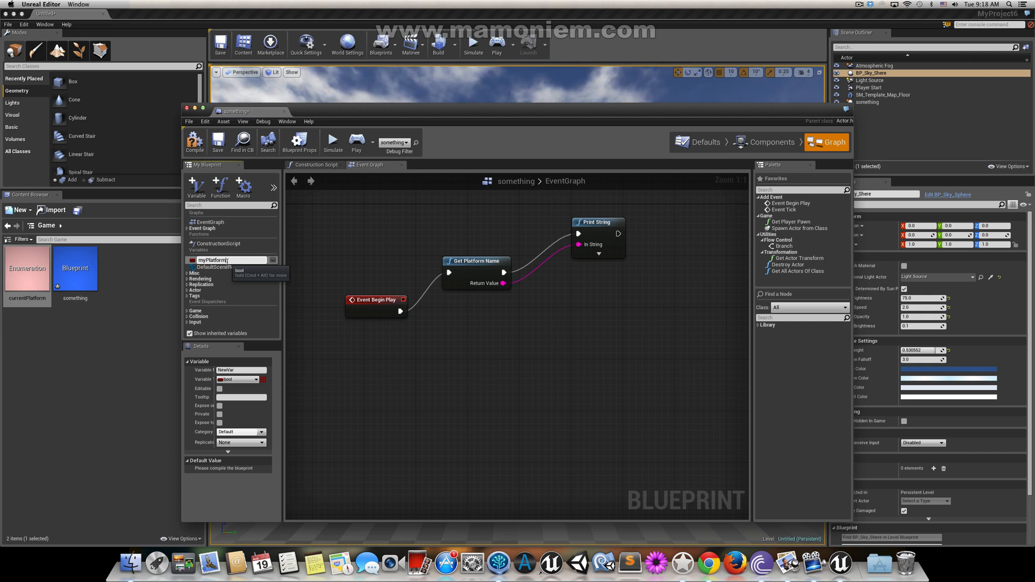
click(256, 379)
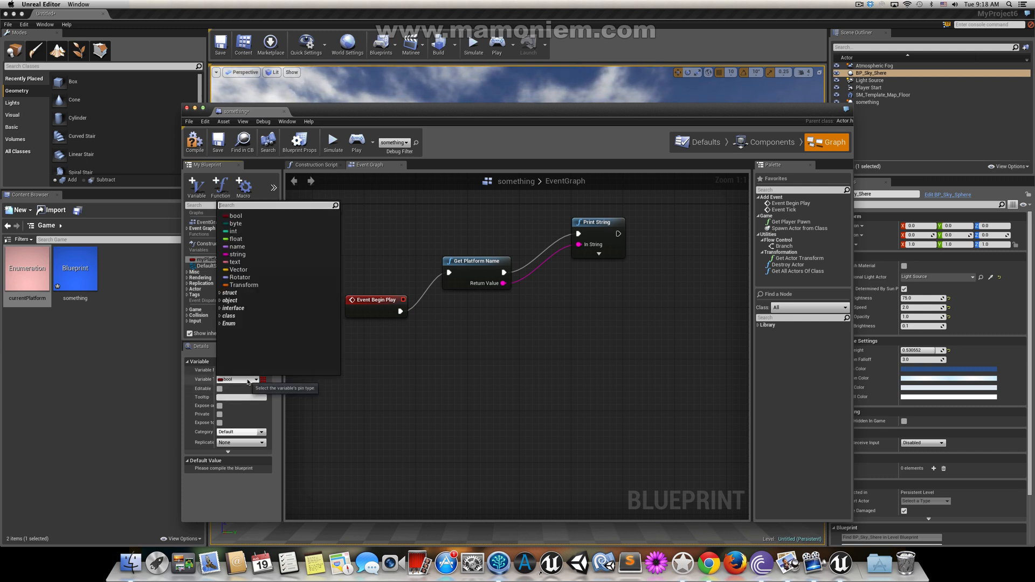
mouse_move(234, 216)
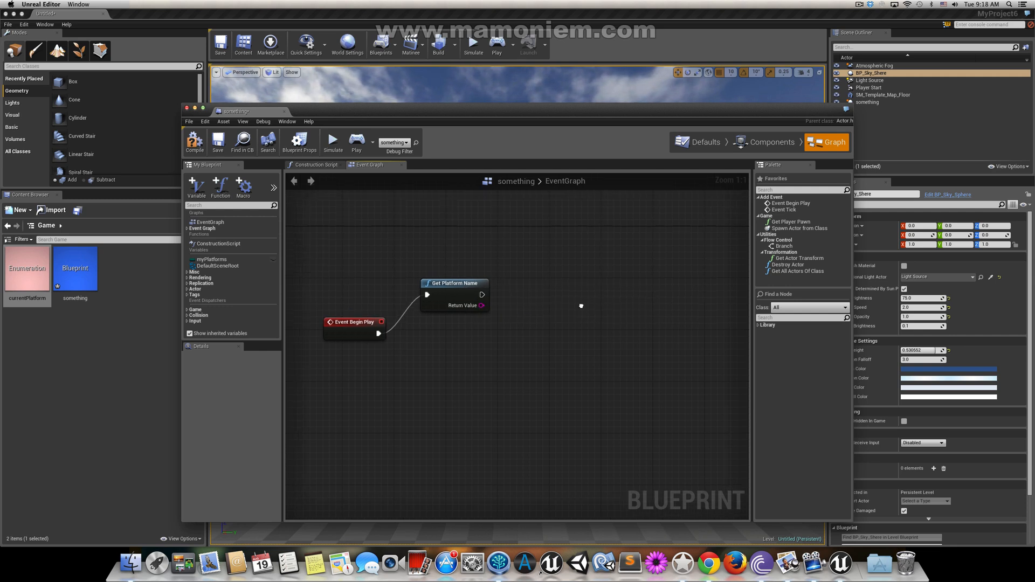
click(196, 188)
text(Pl)
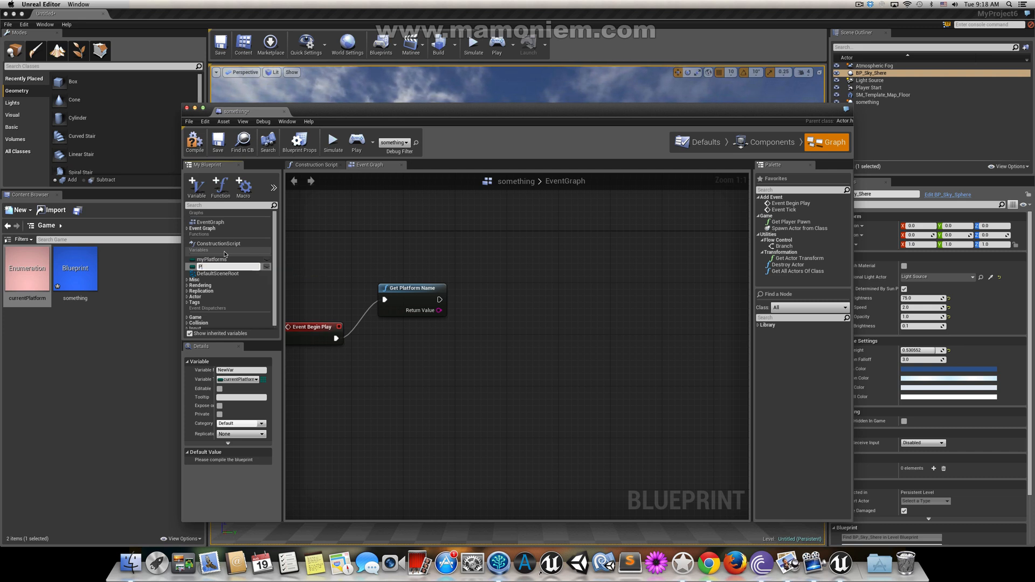
text(FRM)
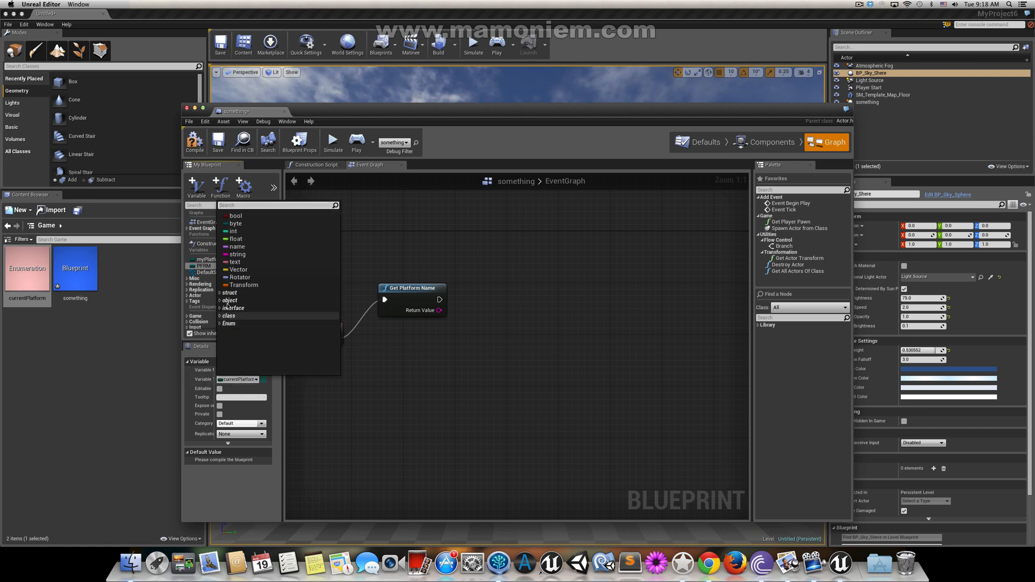
click(237, 254)
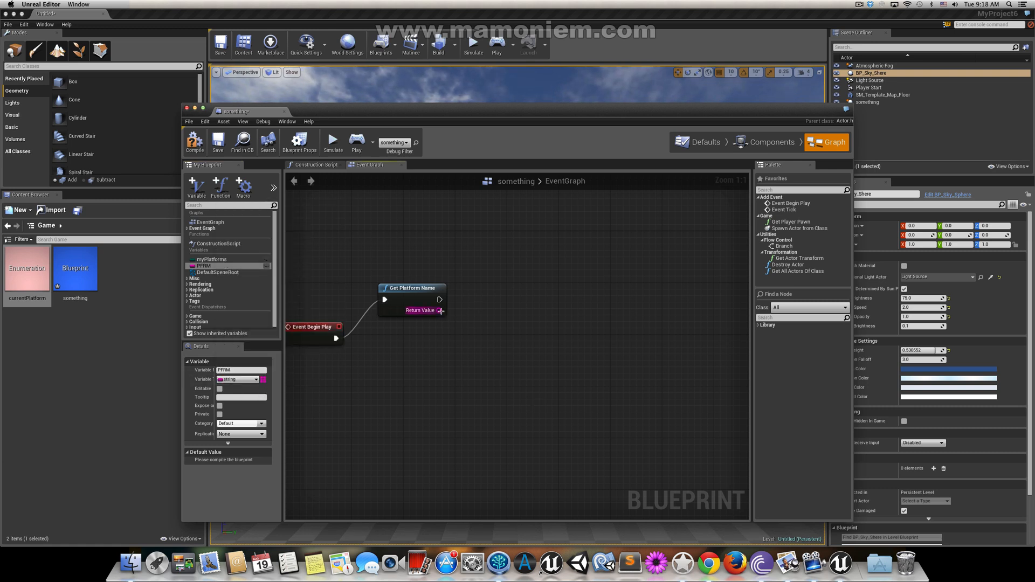
Step: Feed Get Platform Name's Return Value into a SET PFRM node beside the chain
drag(440, 311, 524, 305)
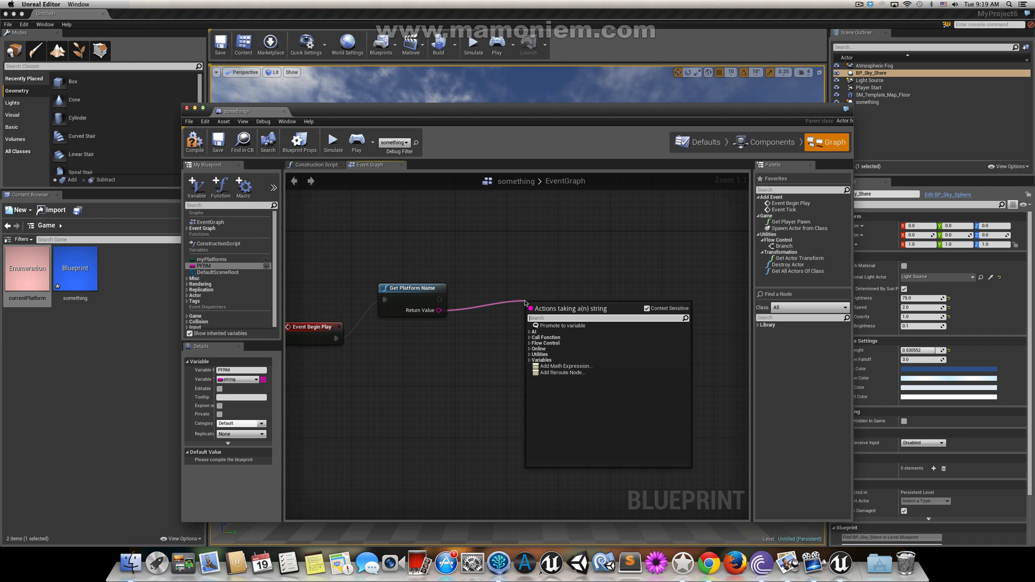
text(set P)
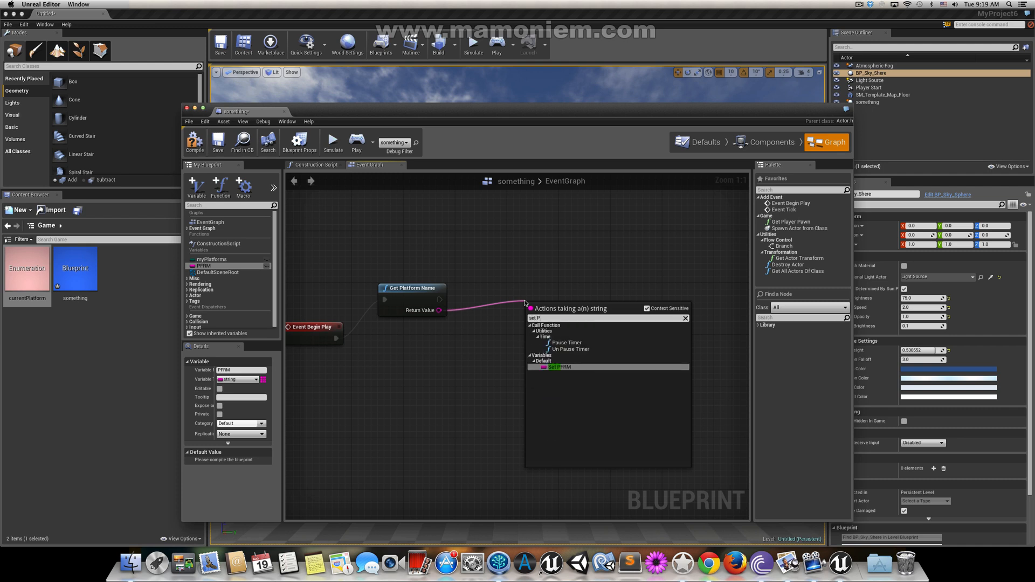
click(557, 366)
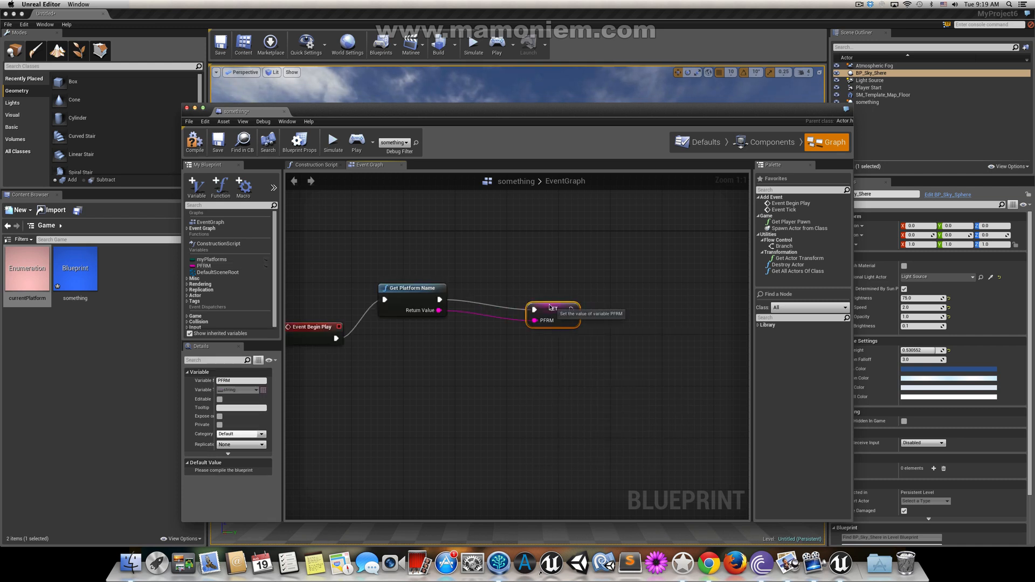
drag(553, 314, 514, 289)
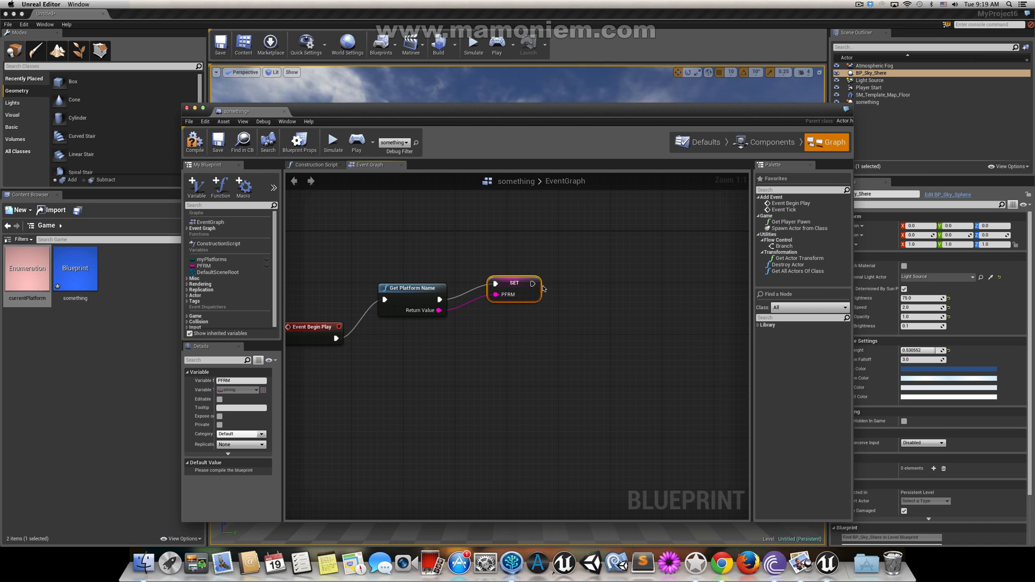
mouse_move(577, 301)
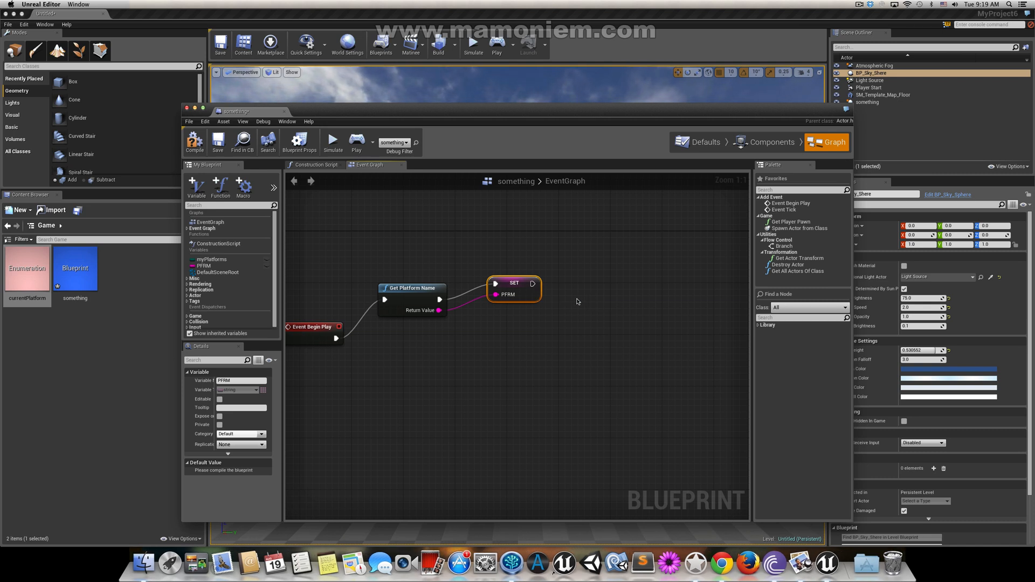
mouse_move(532, 287)
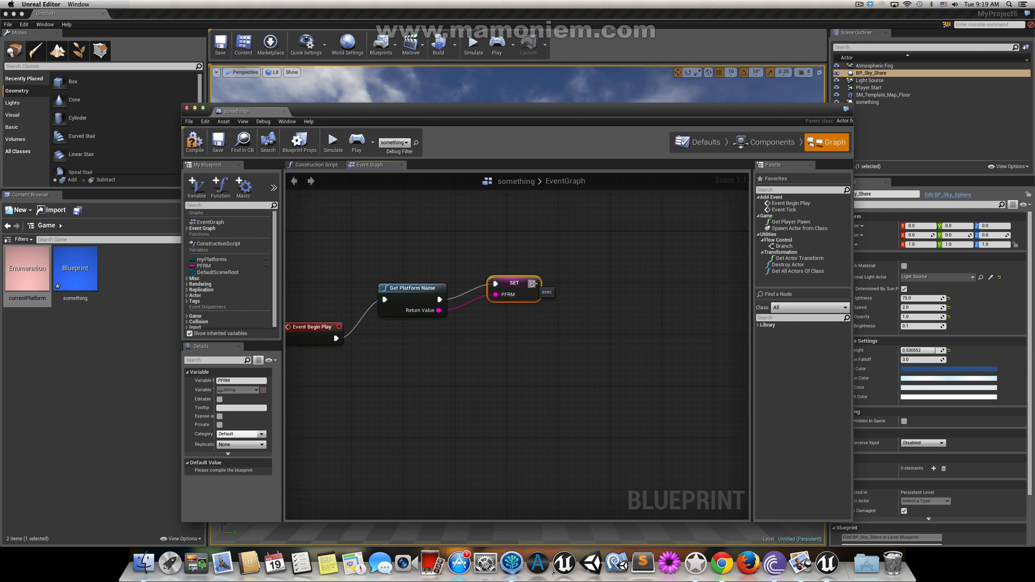
Step: Wire the PFRM getter into a Print String executed after SET PFRM
drag(539, 283, 600, 254)
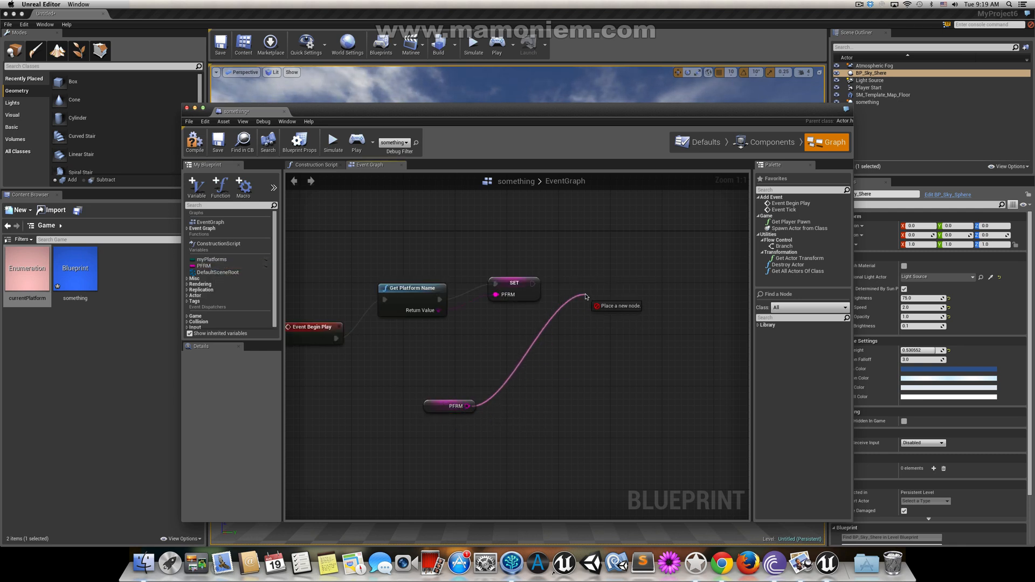
click(586, 295)
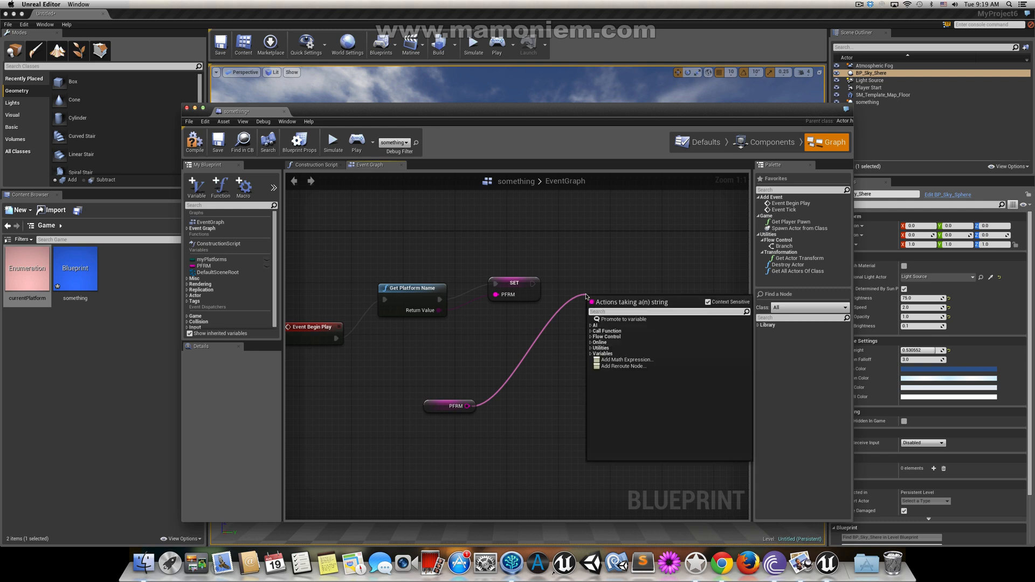
text(print)
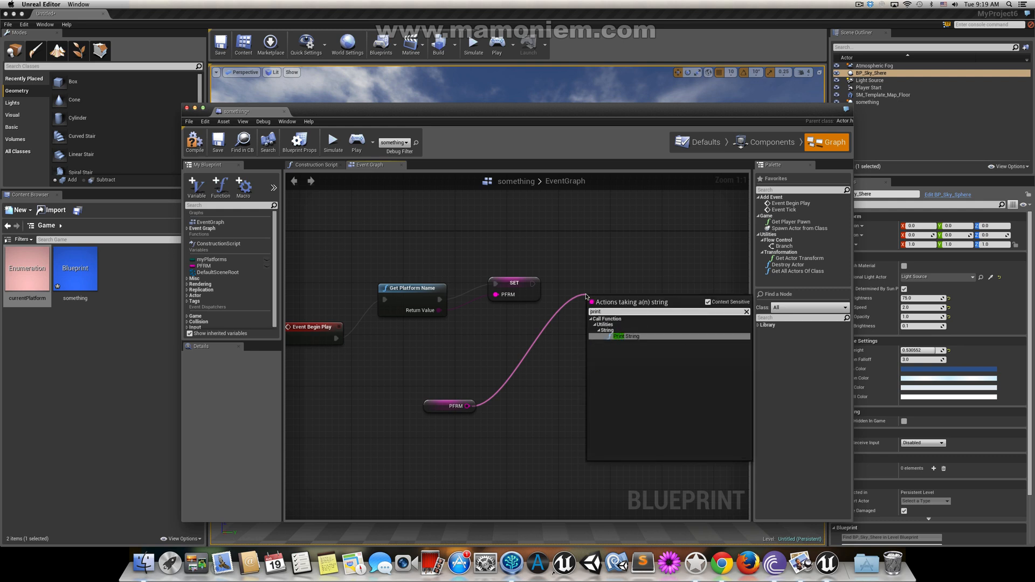
click(626, 335)
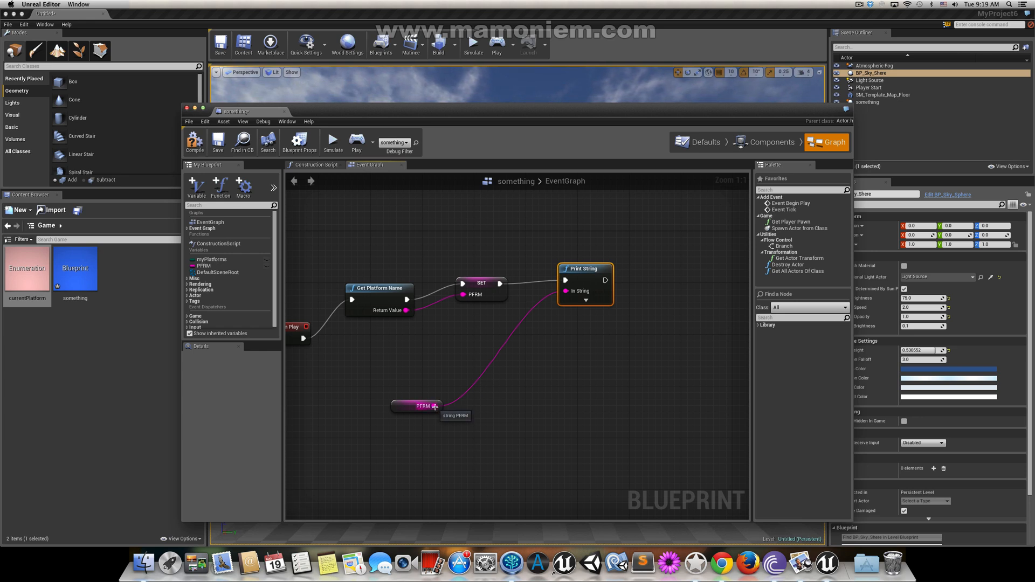
drag(436, 406, 567, 347)
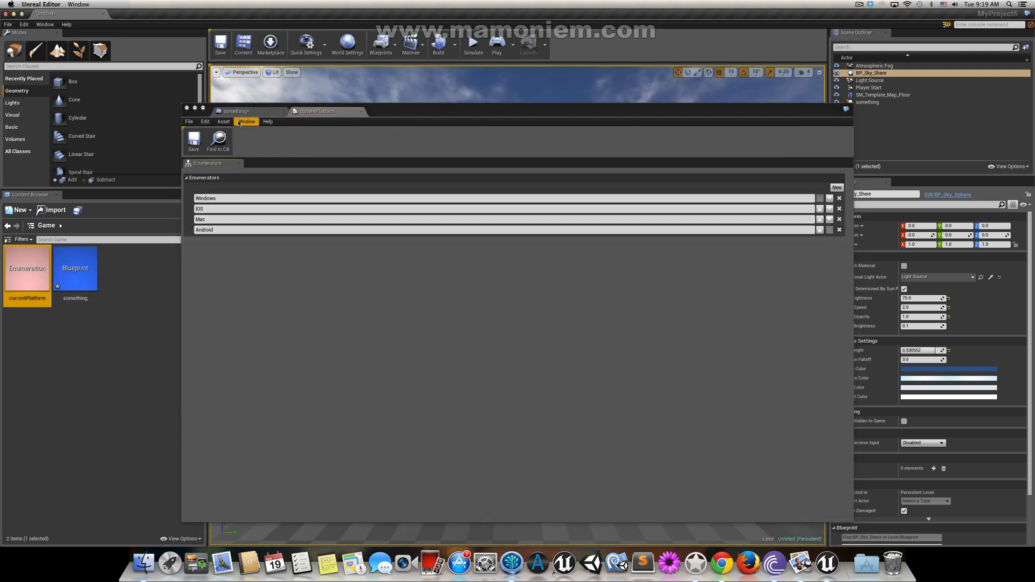
Step: In the EventGraph, duplicate the Windows Equal (String) node and position the copy below
click(236, 111)
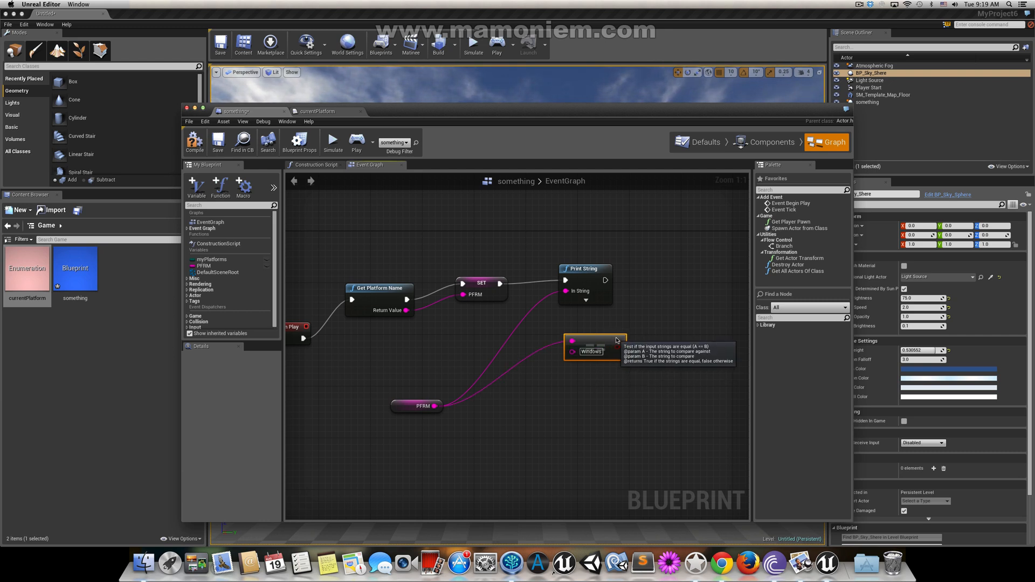
drag(591, 350, 637, 445)
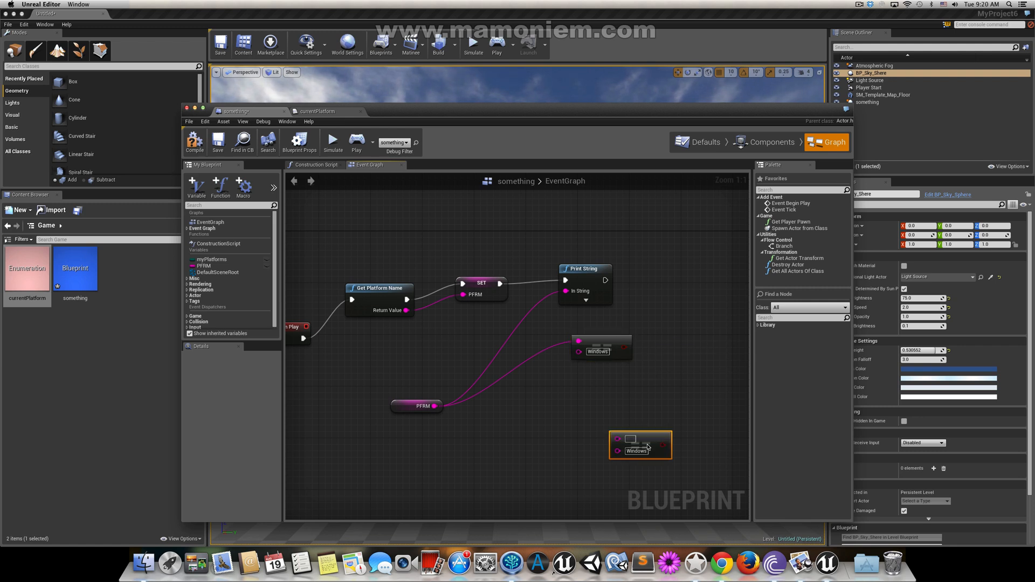
drag(638, 445, 601, 379)
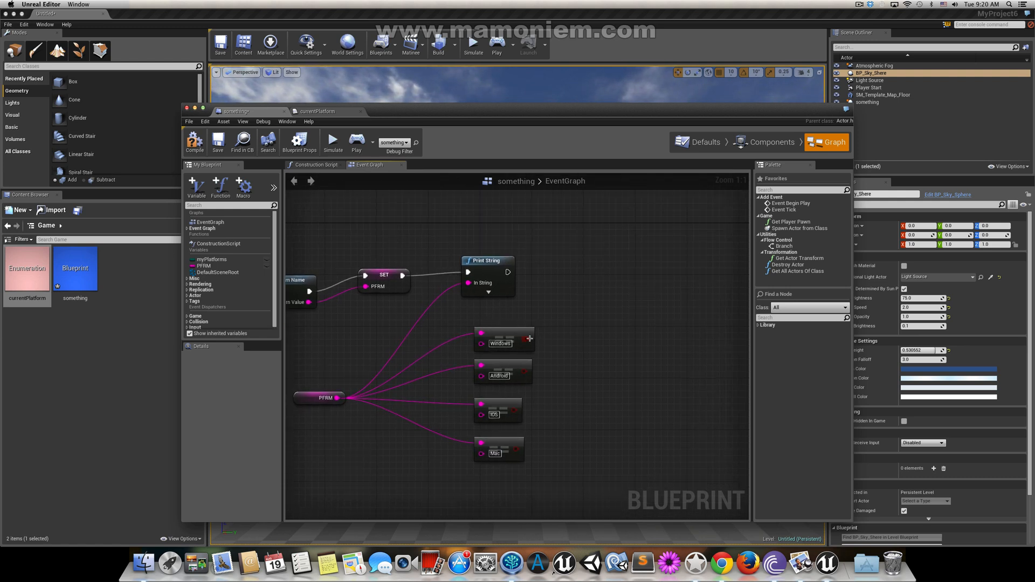
Step: Add Branches on the platform comparisons, chaining False outputs into a final NONE Print String
drag(530, 338, 591, 319)
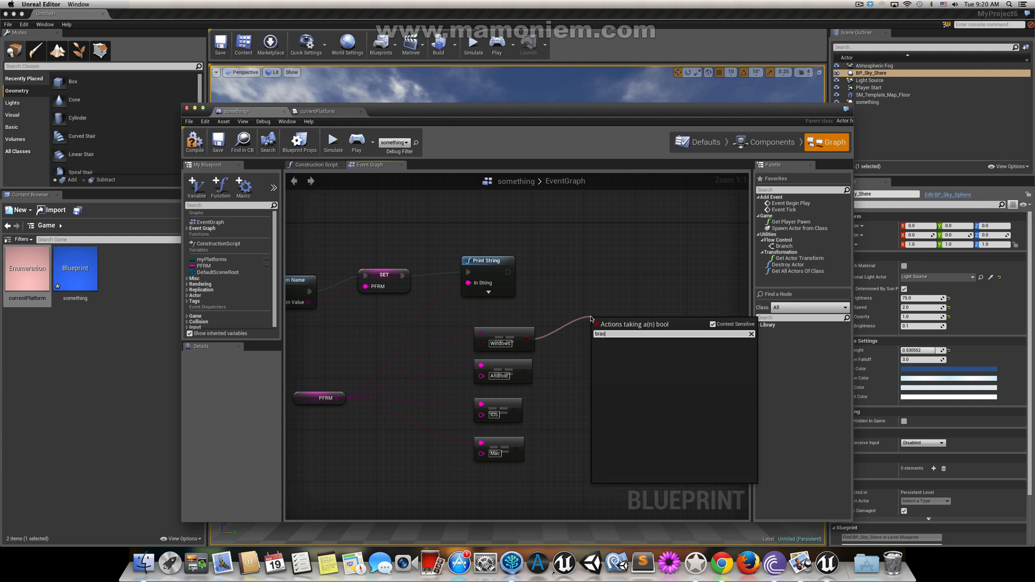
click(634, 333)
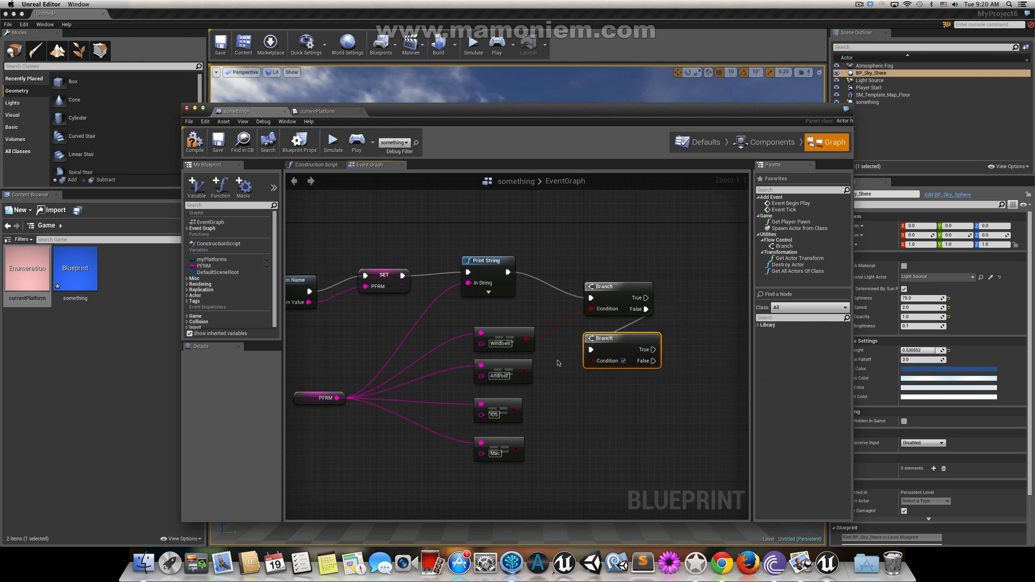
mouse_move(626, 340)
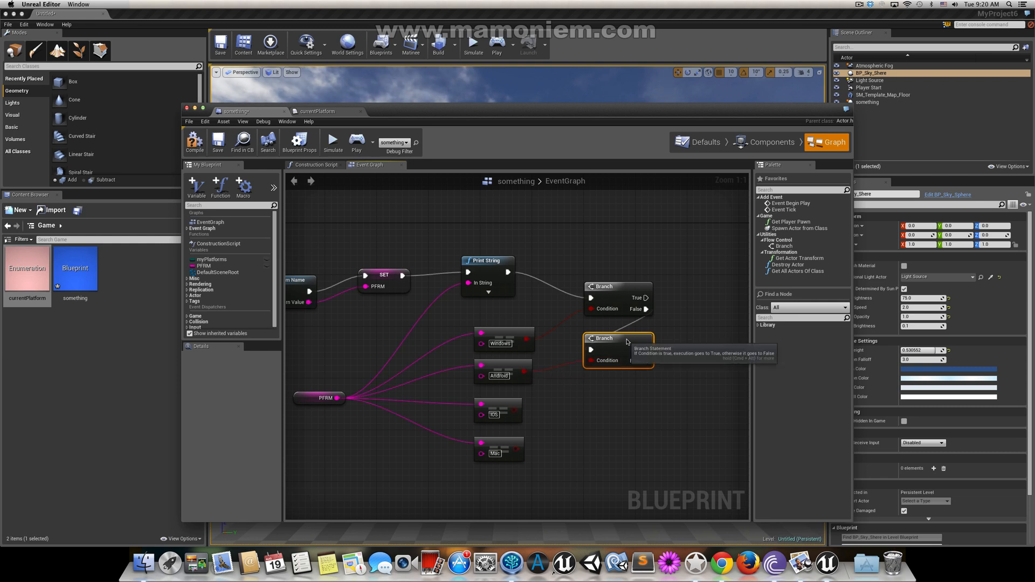
drag(618, 338, 617, 389)
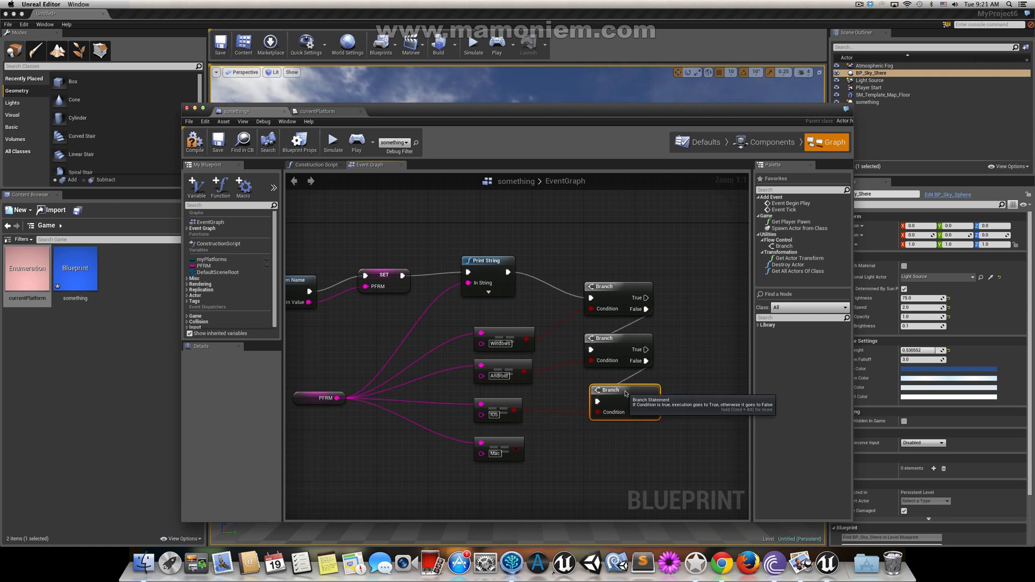
drag(624, 393, 647, 485)
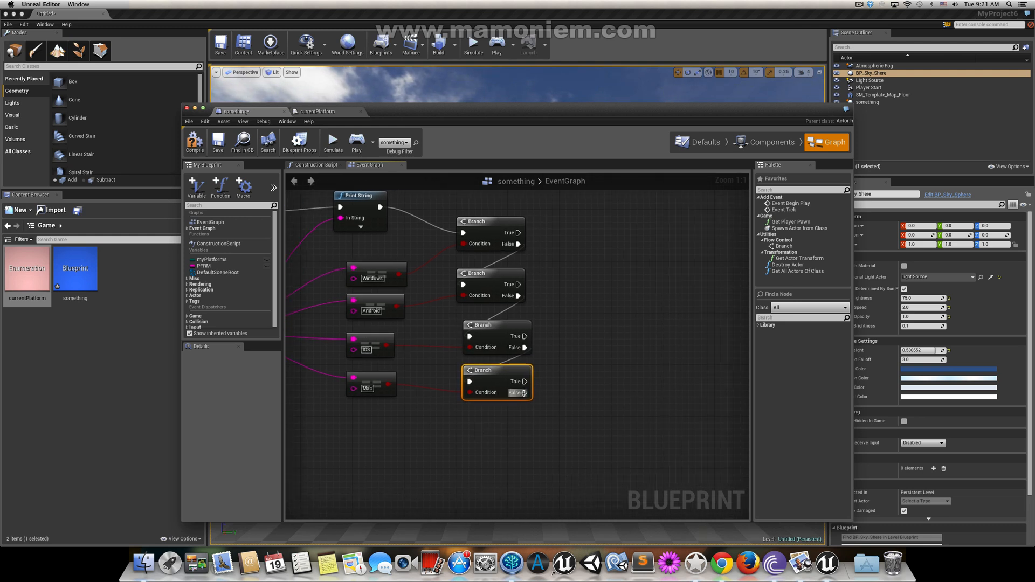
drag(524, 392, 553, 420)
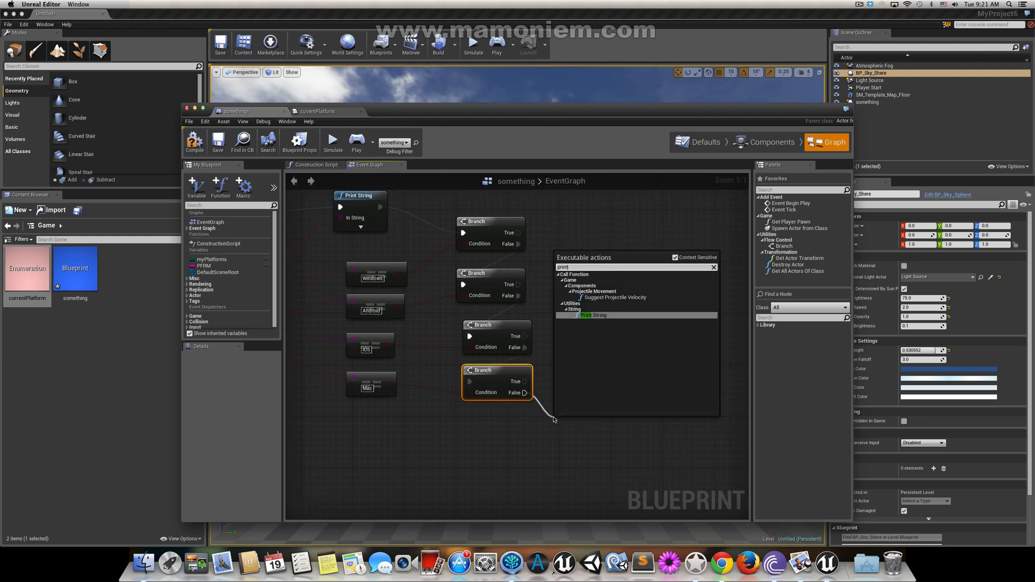
click(591, 315)
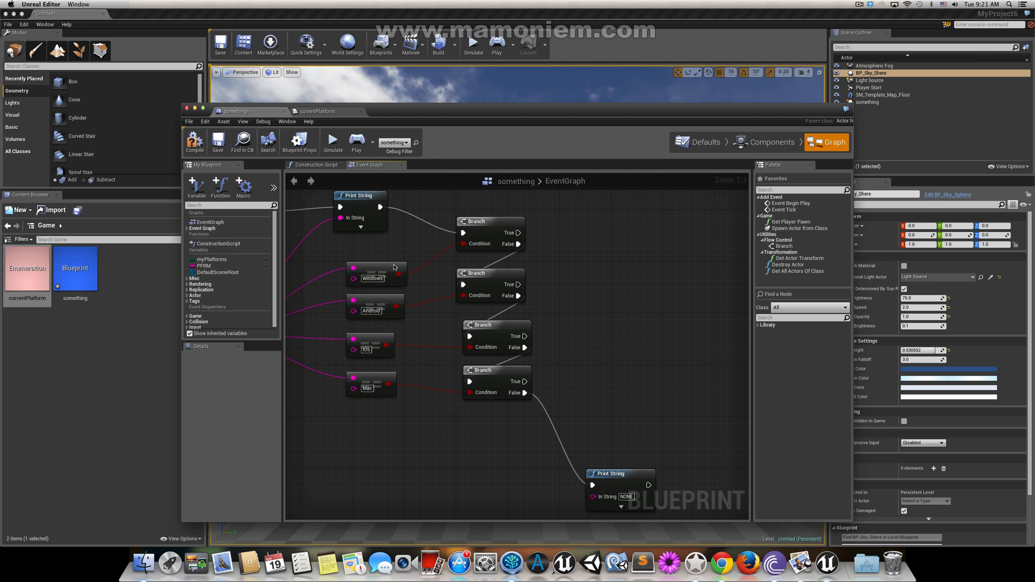
mouse_move(27, 267)
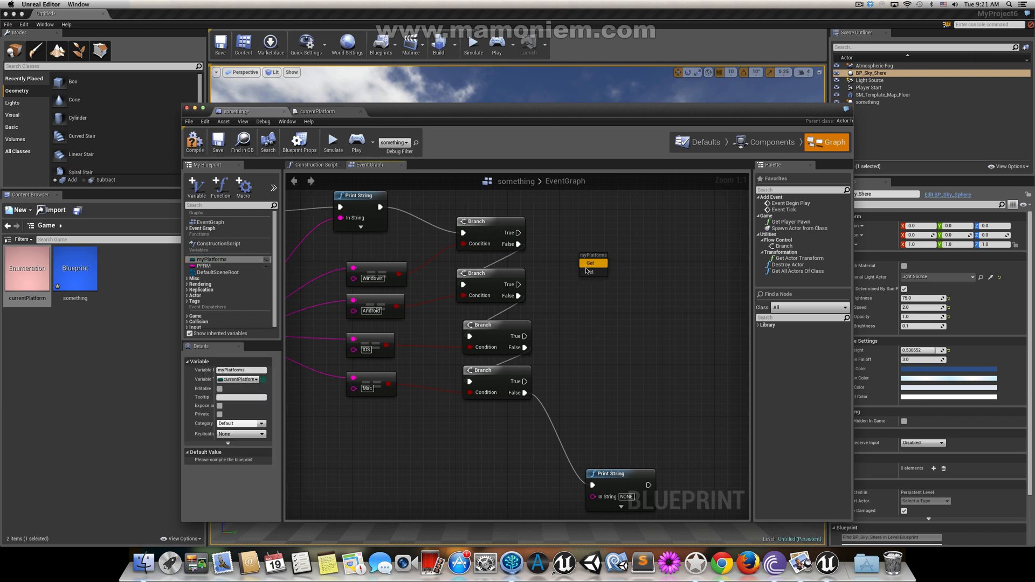
Step: Add SET My Platforms nodes on each Branch True output: Windows, Android, iOS, Mac
click(589, 262)
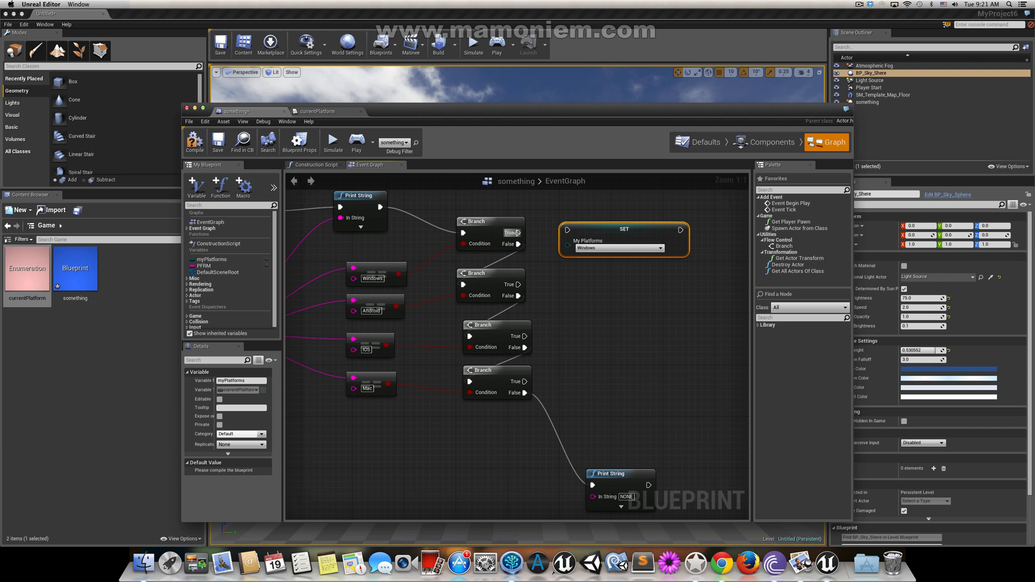
mouse_move(619, 226)
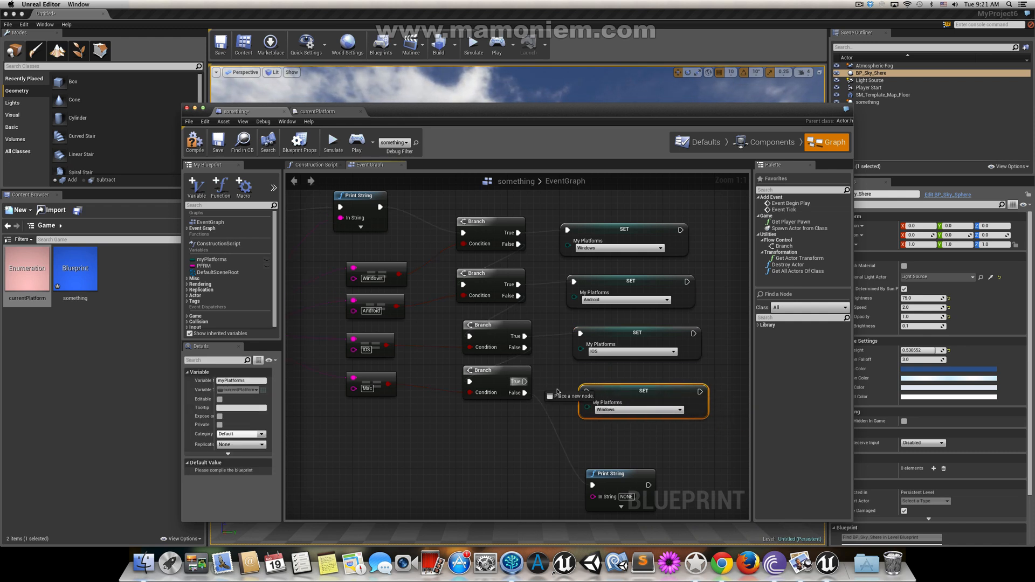
click(662, 409)
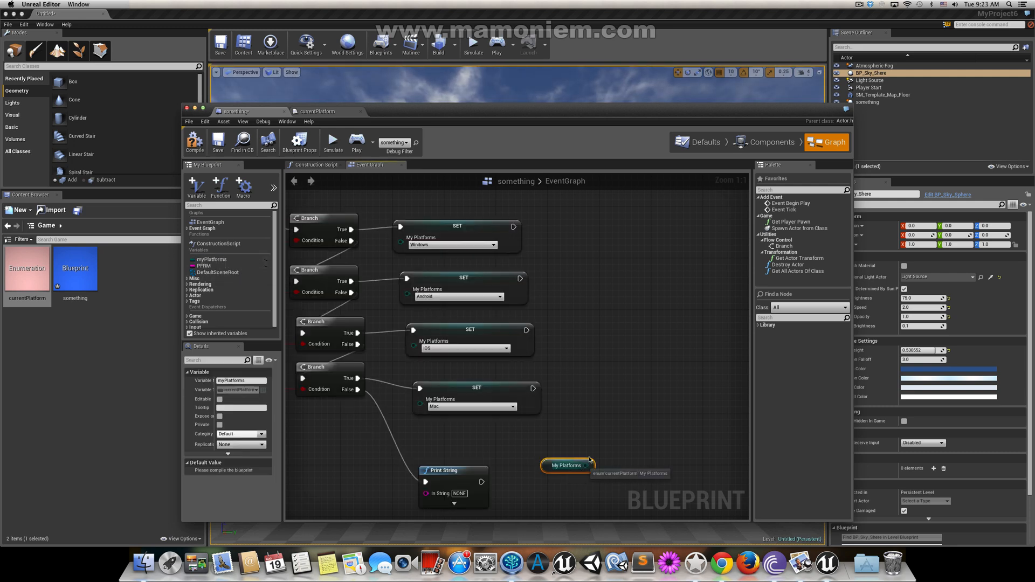
Step: Drag from the My Platforms getter to add a Switch on currentPlatform node
drag(586, 465, 634, 395)
text(switch)
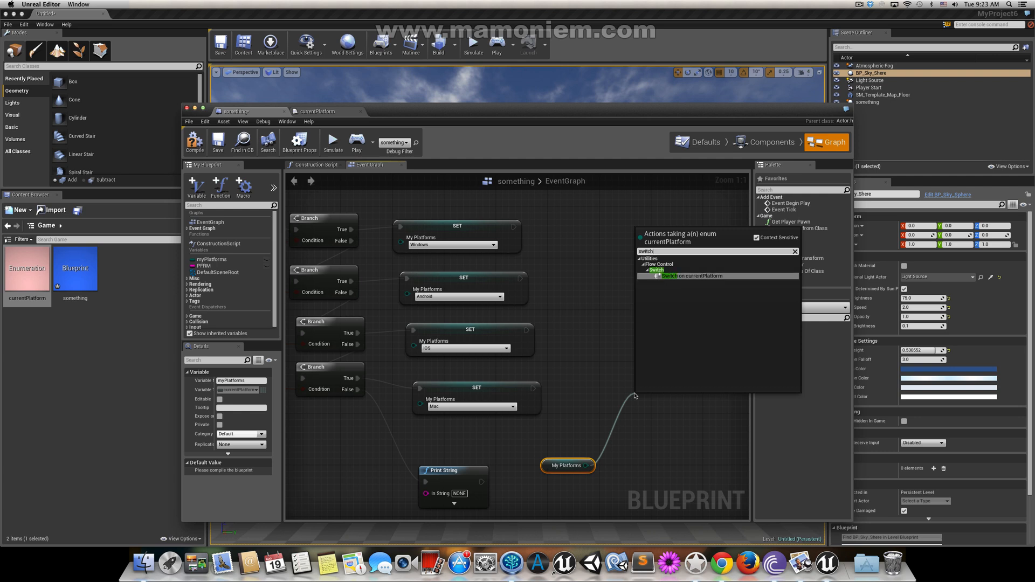
click(673, 275)
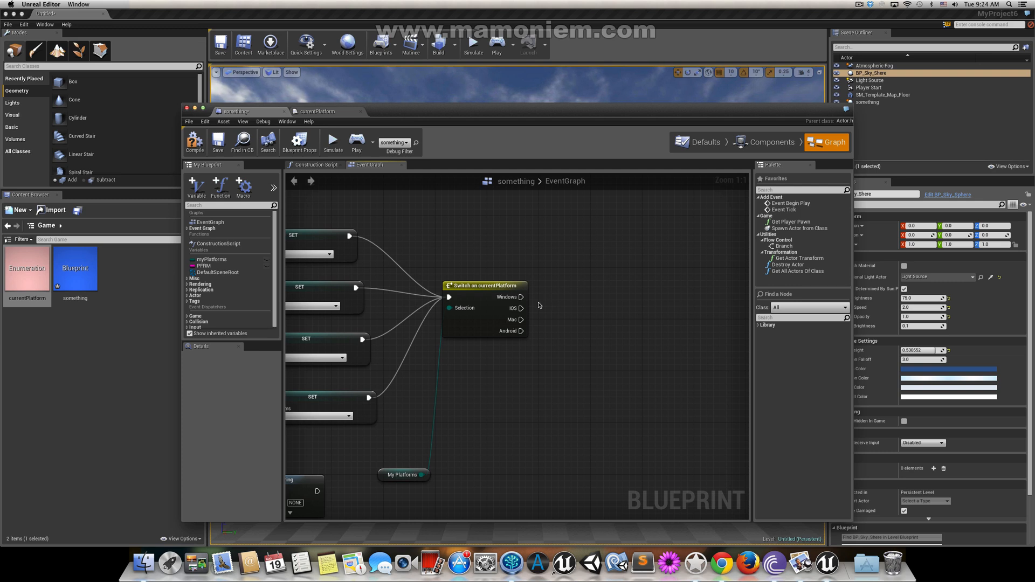
mouse_move(526, 307)
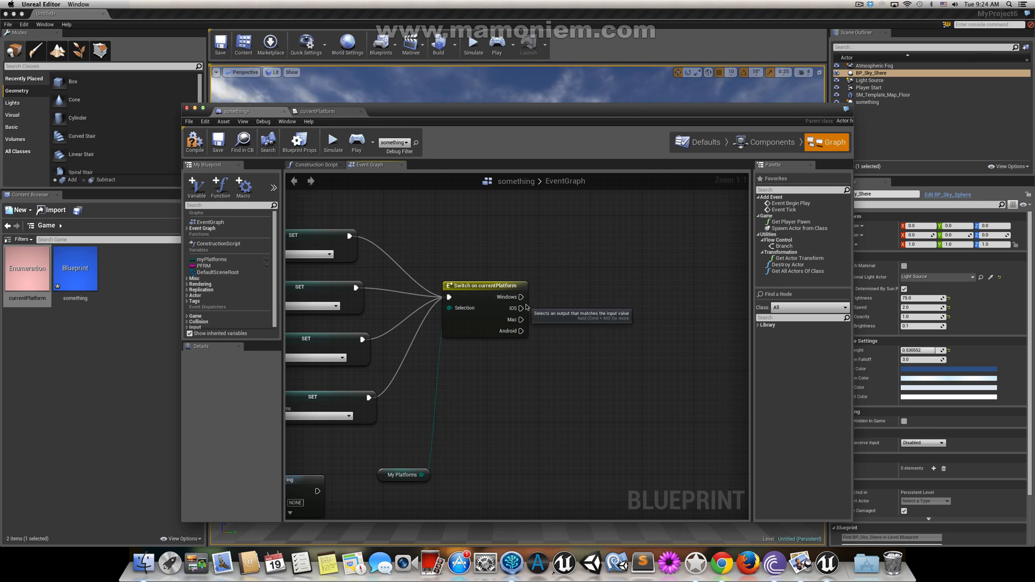
mouse_move(543, 319)
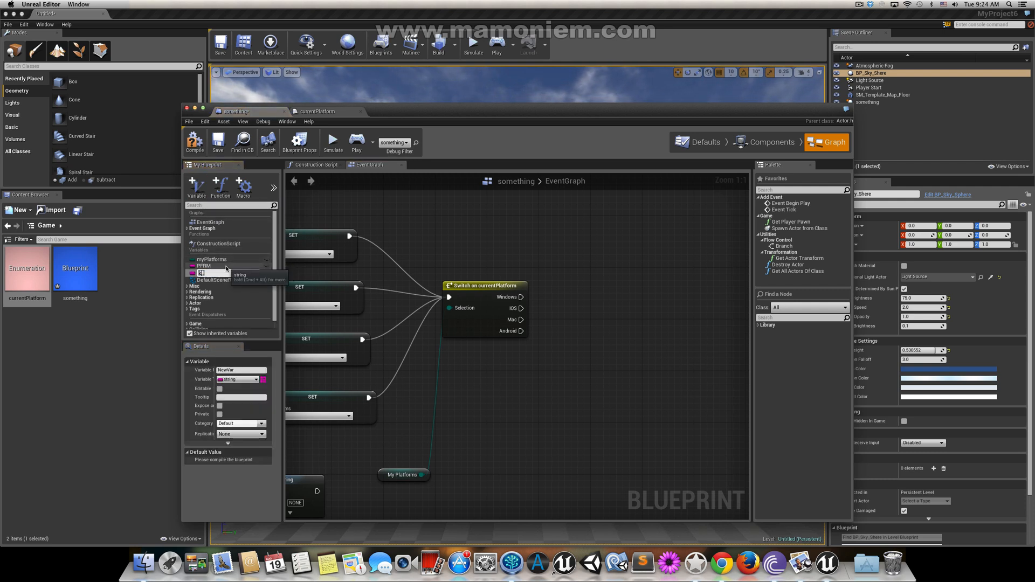
Step: Name the new boolean variable 'keyboard' and wire the Windows outcome to a keyboard setter
text(keyboard)
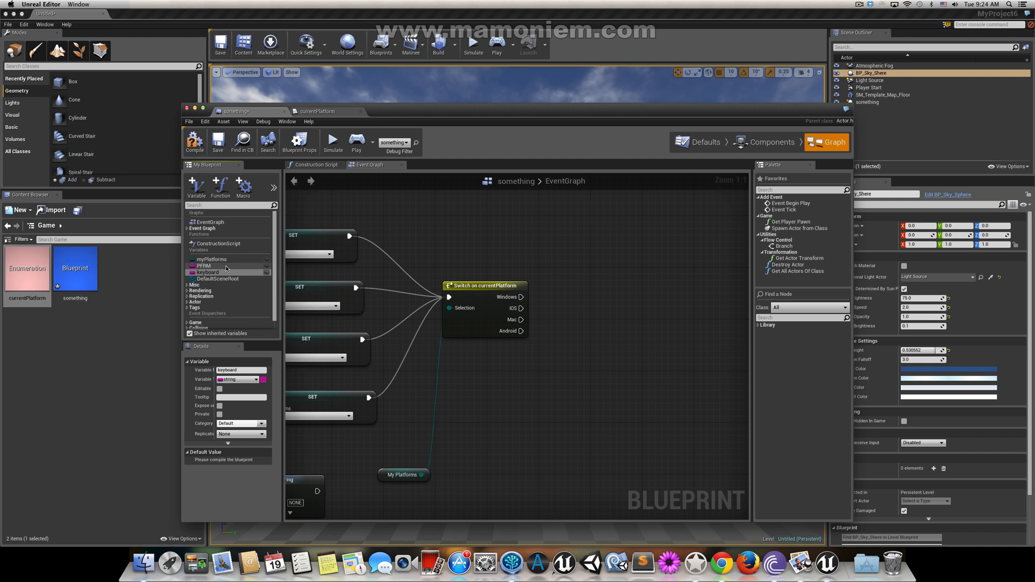
click(237, 379)
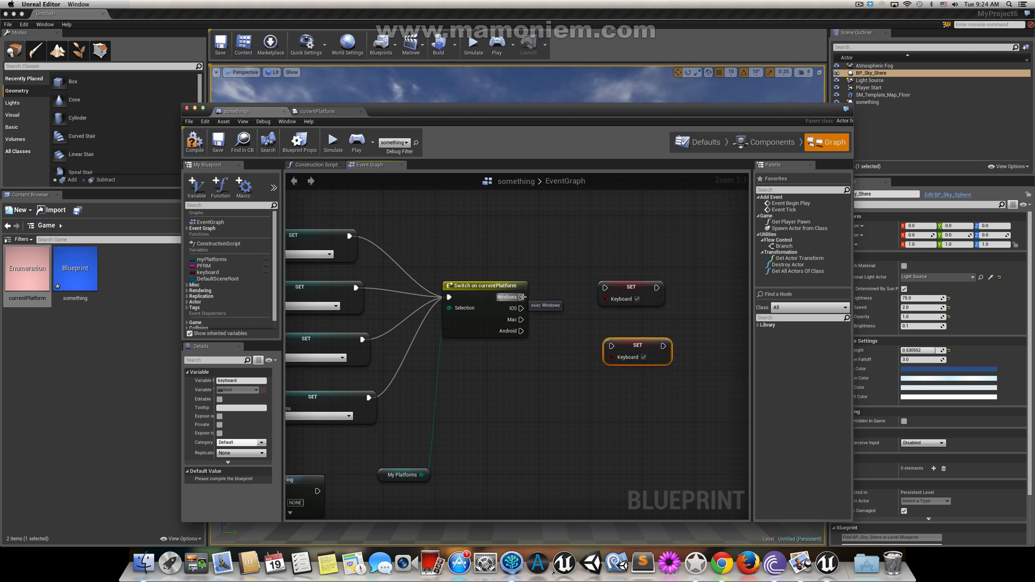
drag(523, 297, 603, 288)
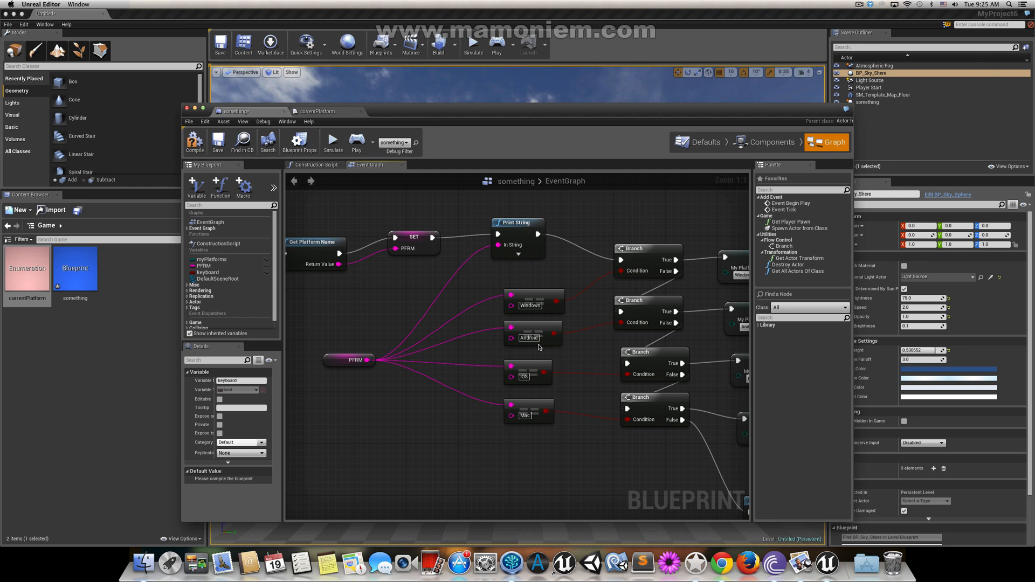
mouse_move(405, 300)
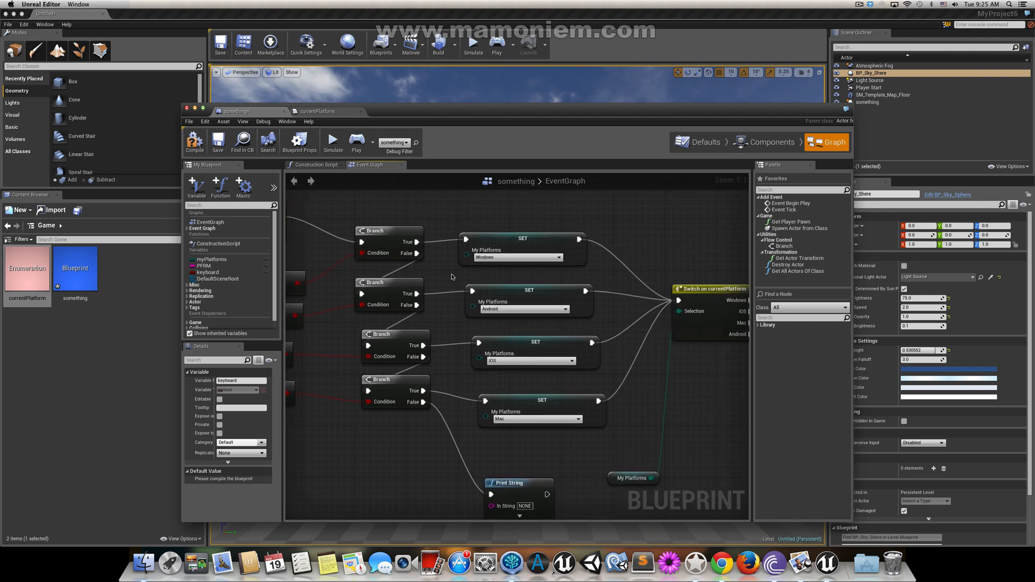
click(214, 260)
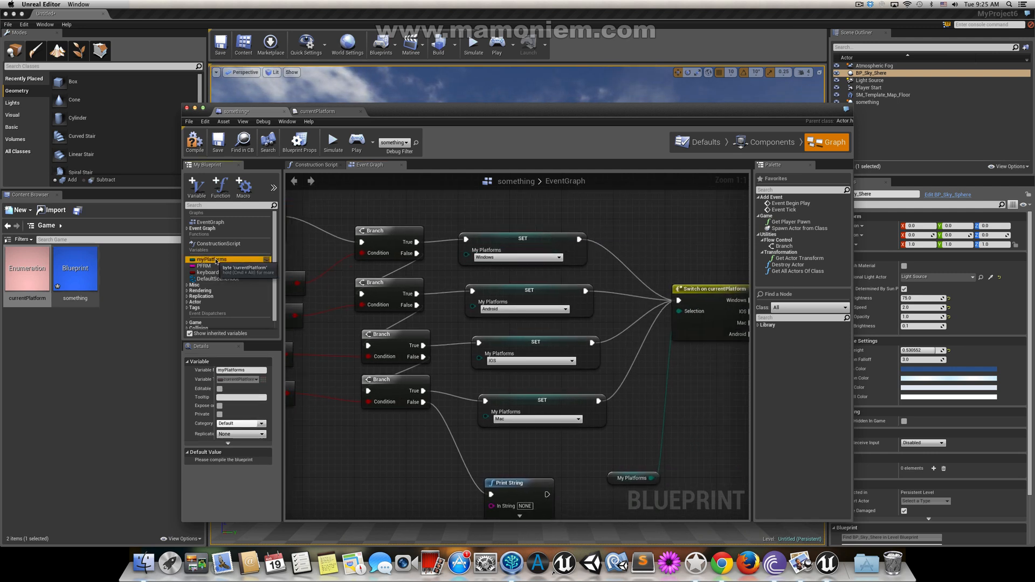